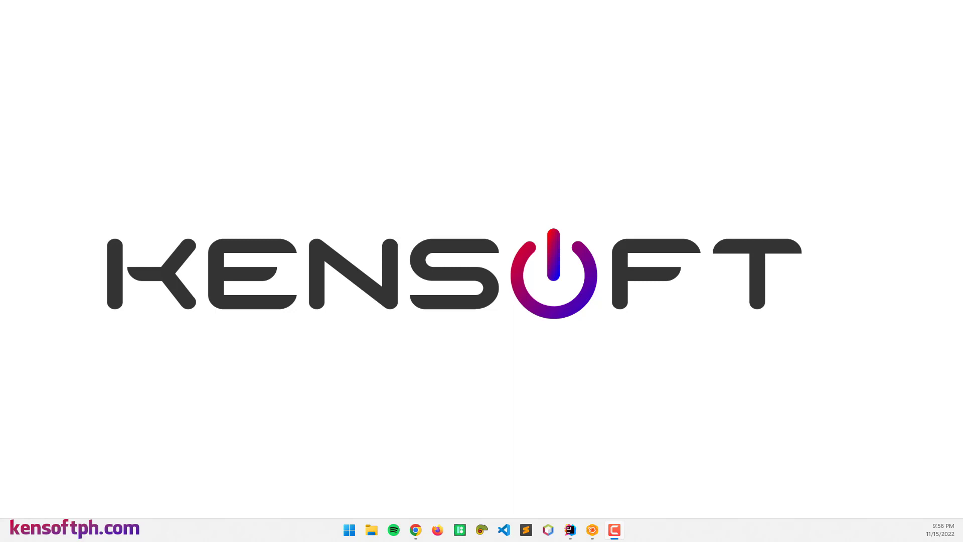
{"action": "mouse_move", "coordinate": [632, 439]}
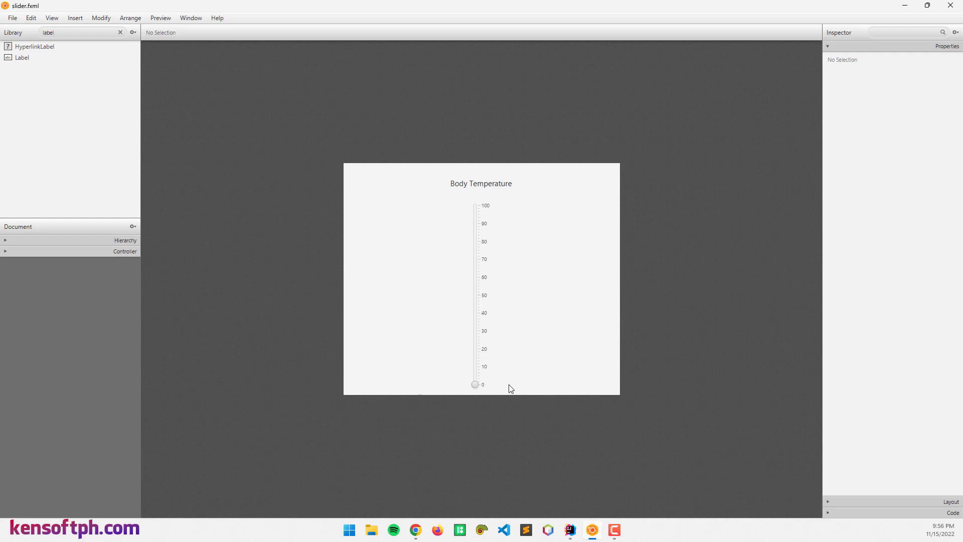
{"action": "mouse_move", "coordinate": [495, 345]}
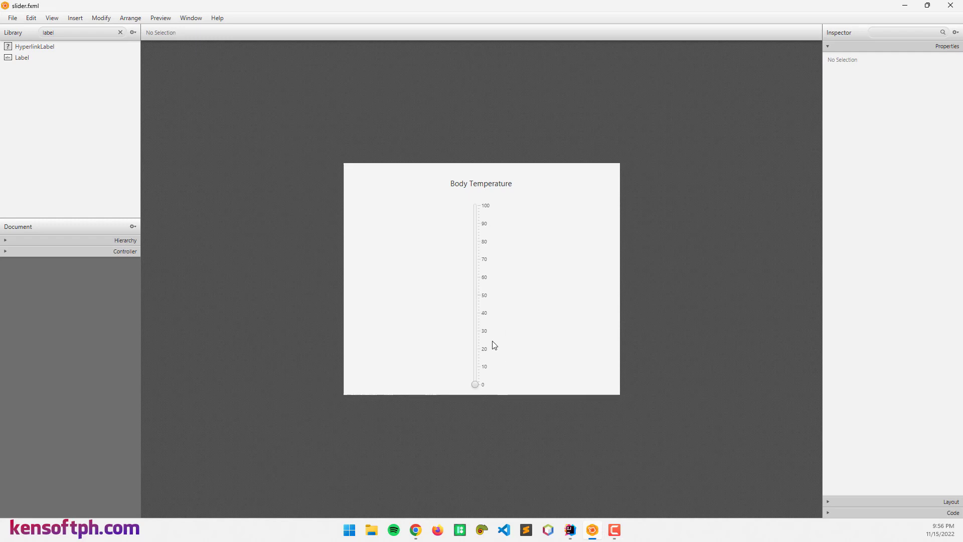
- Select the vertical temperature slider to show its range, value and tick properties
{"action": "left_click", "coordinate": [474, 295]}
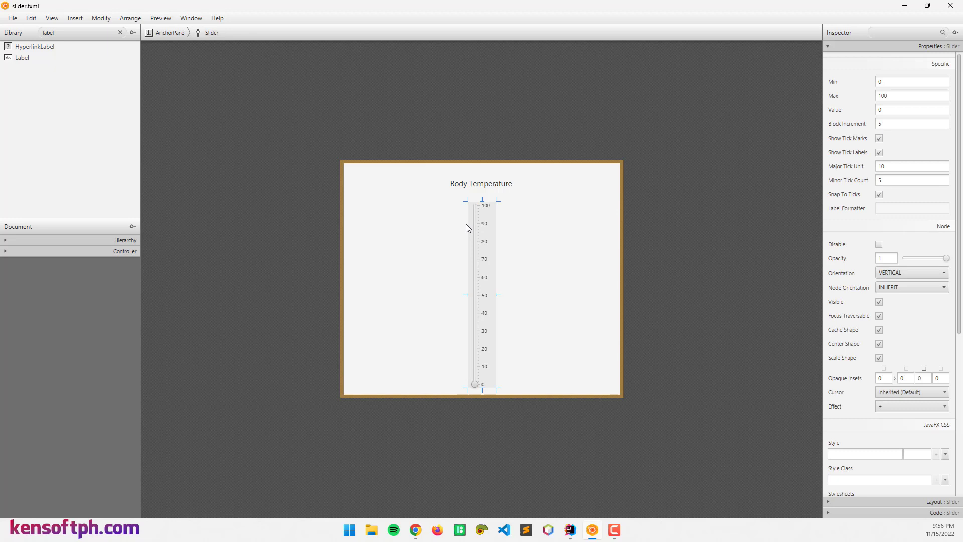
{"action": "mouse_move", "coordinate": [465, 225]}
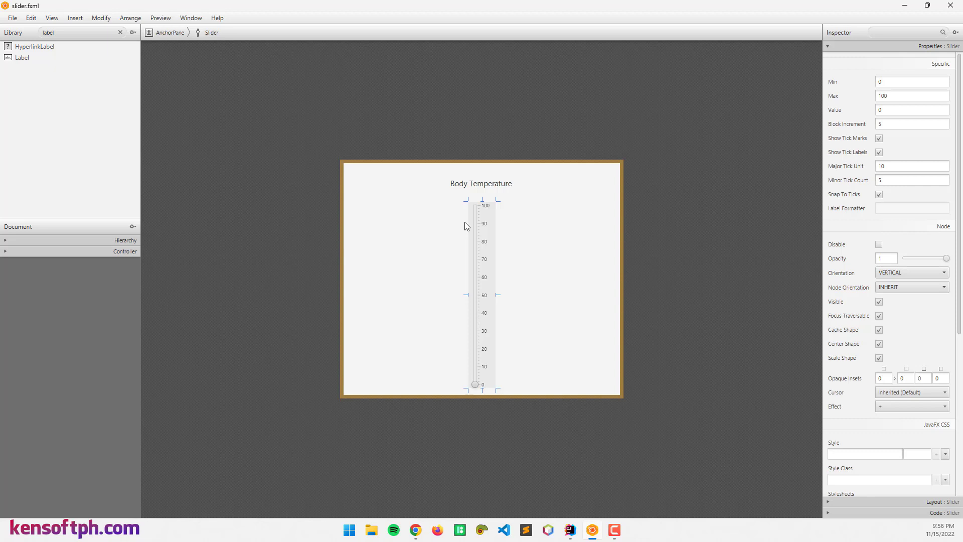
{"action": "mouse_move", "coordinate": [463, 230]}
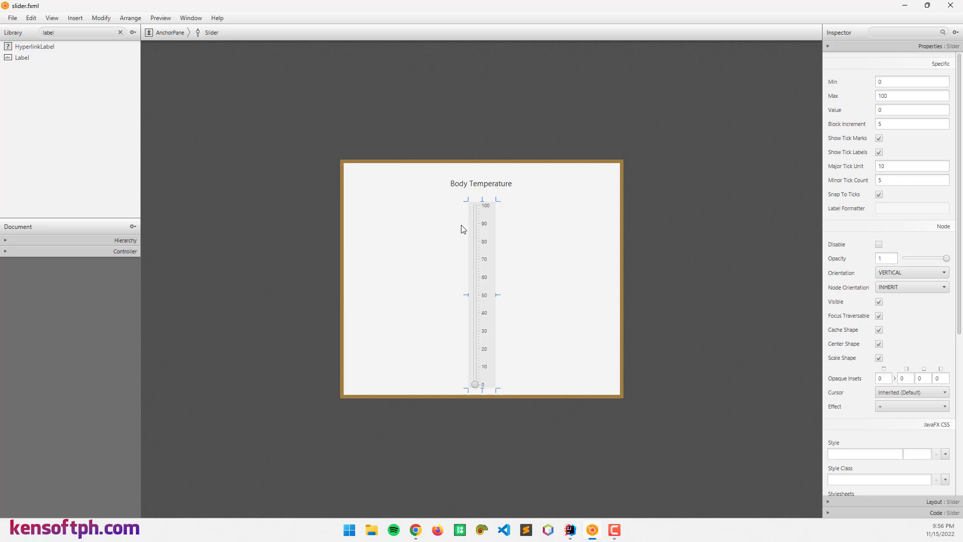
{"action": "mouse_move", "coordinate": [422, 233]}
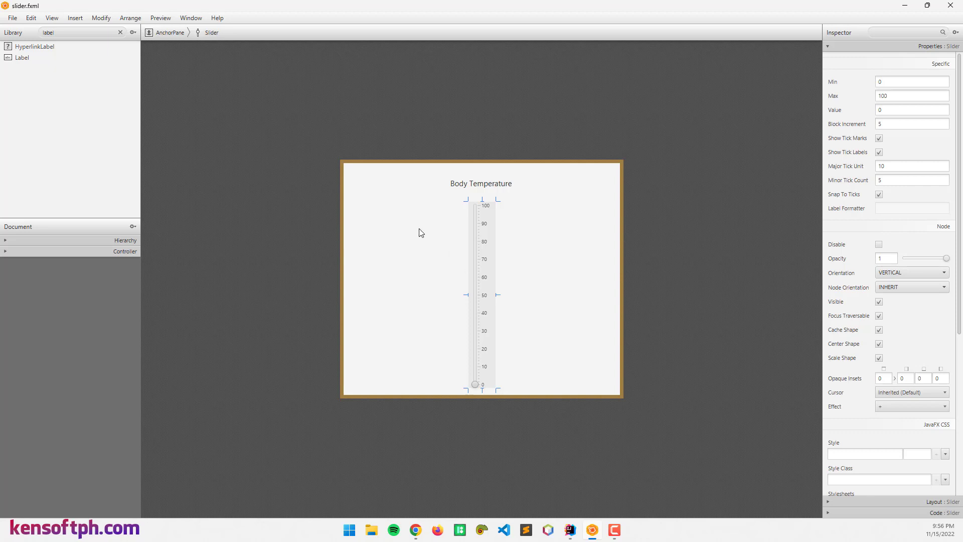
{"action": "mouse_move", "coordinate": [421, 234]}
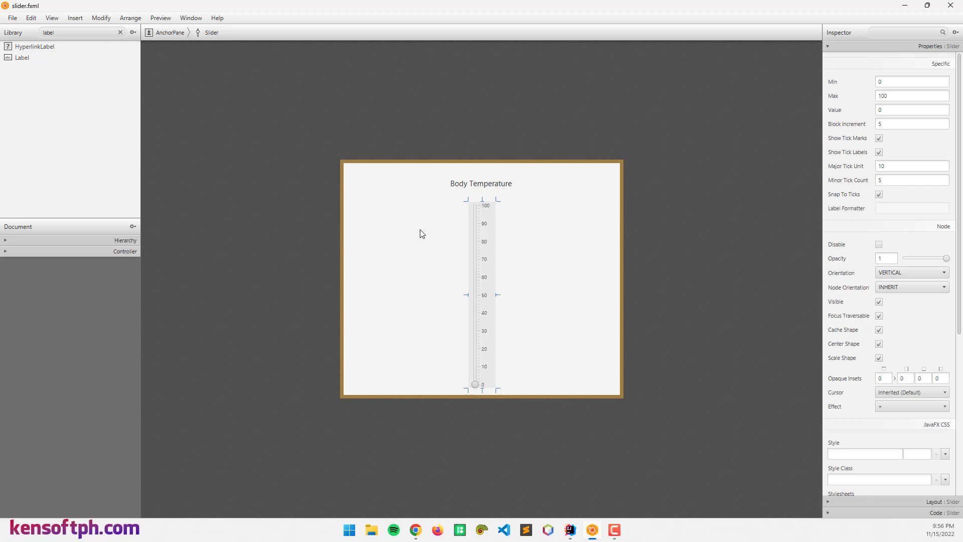
{"action": "mouse_move", "coordinate": [616, 212]}
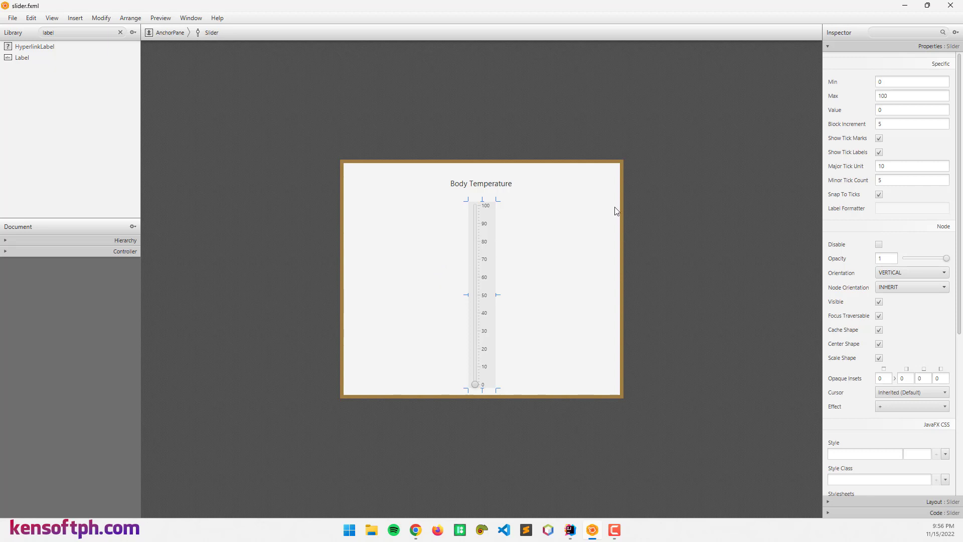
{"action": "mouse_move", "coordinate": [480, 246]}
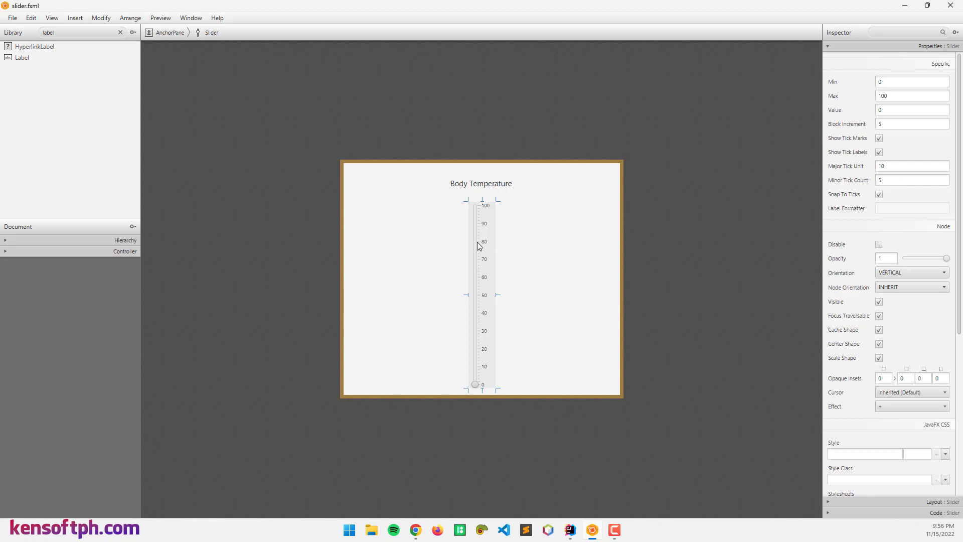
{"action": "mouse_move", "coordinate": [486, 254]}
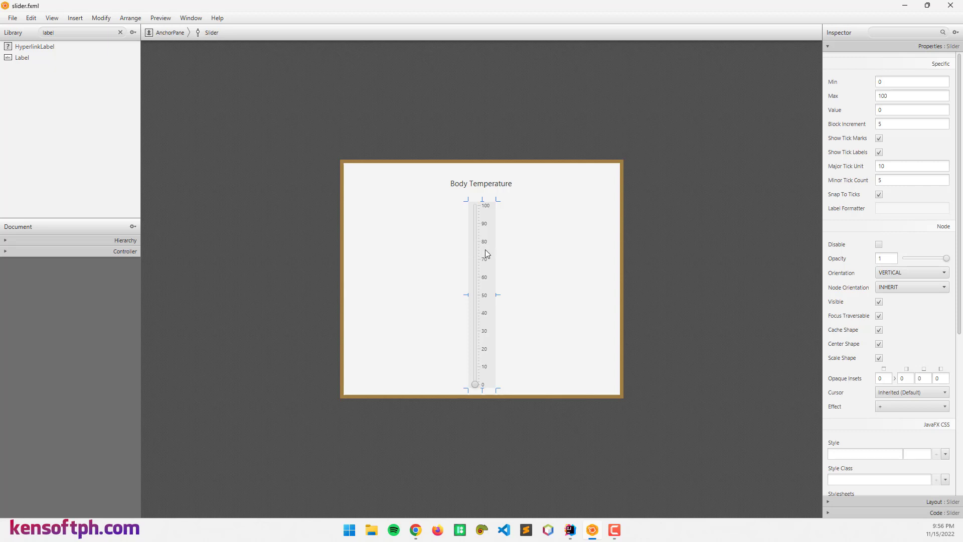
{"action": "mouse_move", "coordinate": [698, 179]}
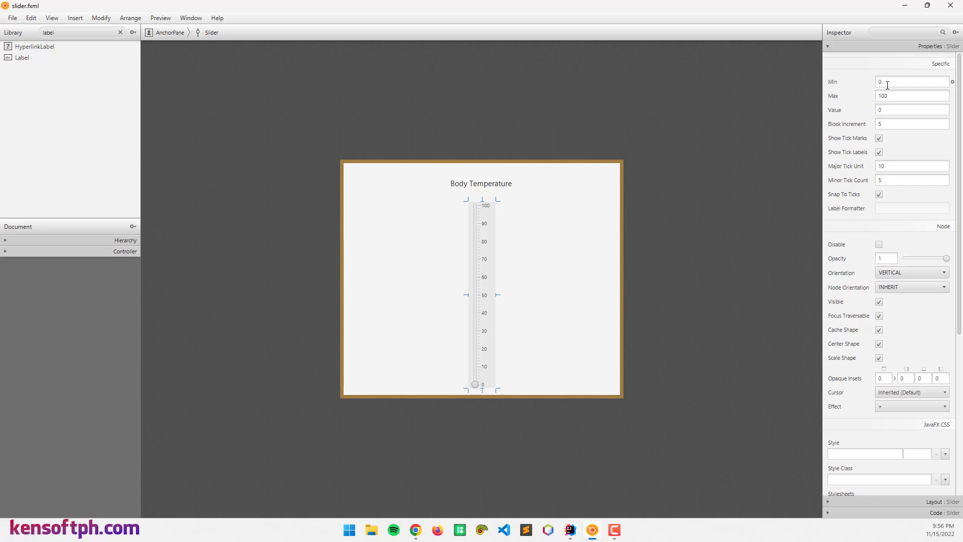
{"action": "left_click", "coordinate": [913, 82]}
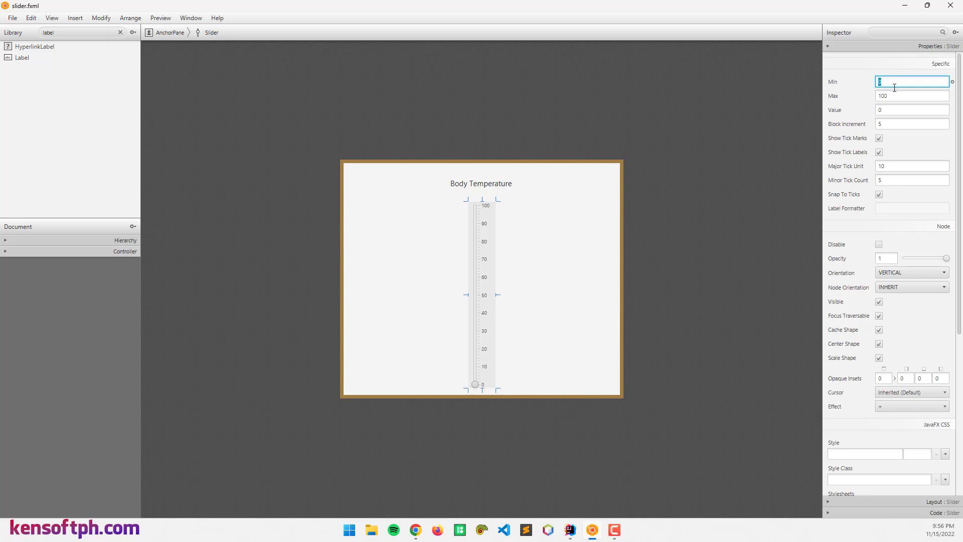
{"action": "left_click", "coordinate": [912, 95]}
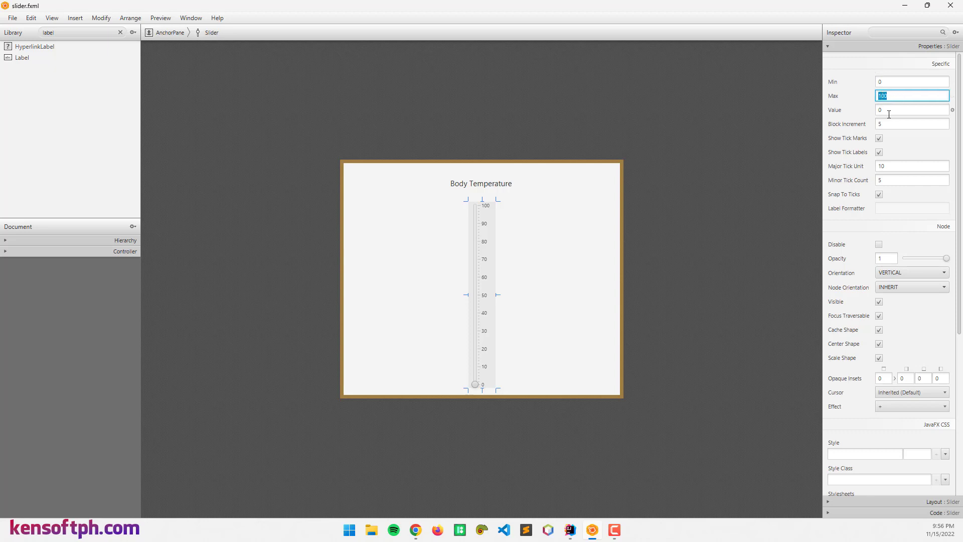
{"action": "left_click", "coordinate": [912, 109]}
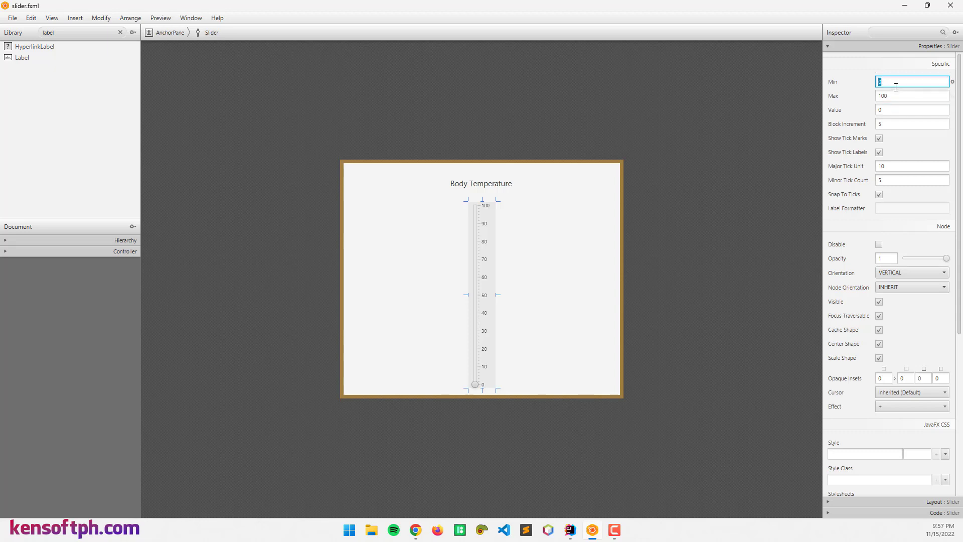
{"action": "type", "text": "10"}
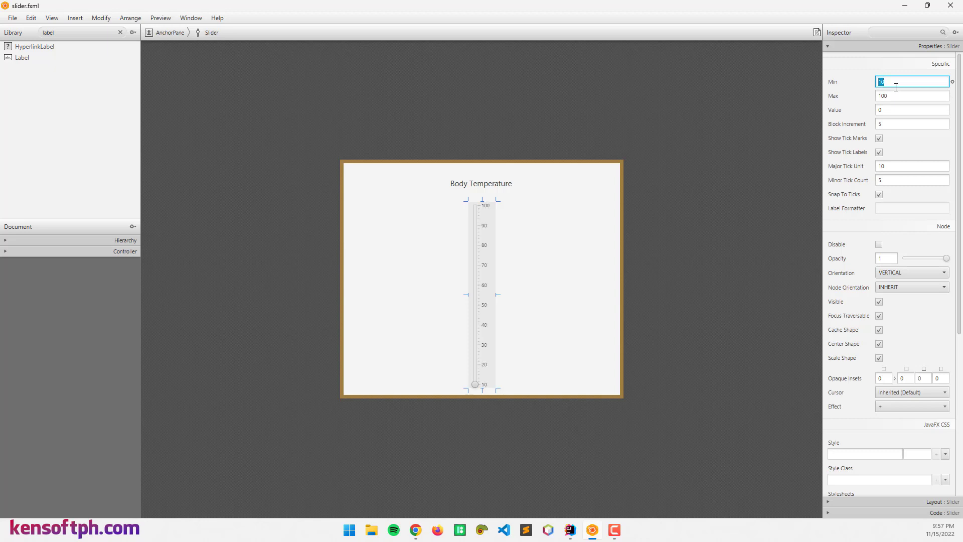
{"action": "type", "text": "0"}
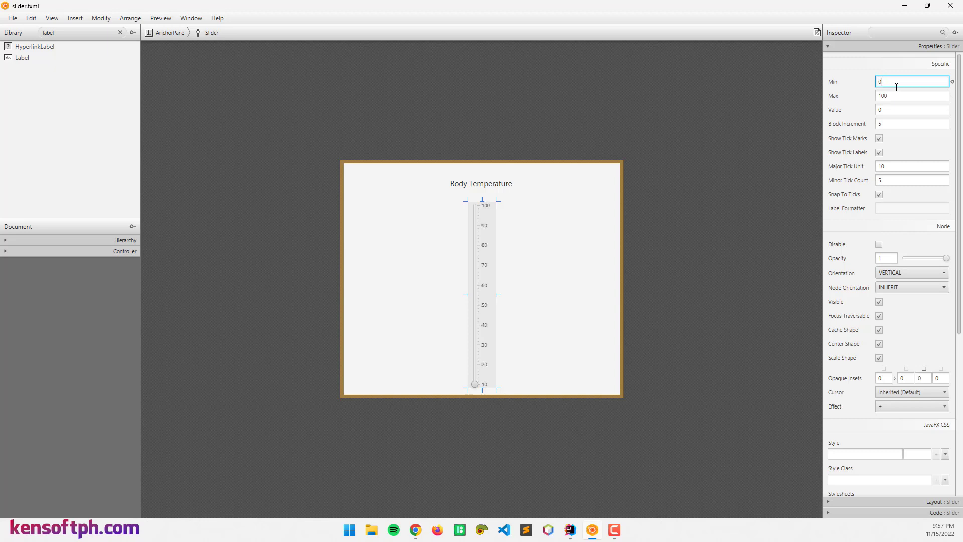
{"action": "left_click", "coordinate": [912, 96]}
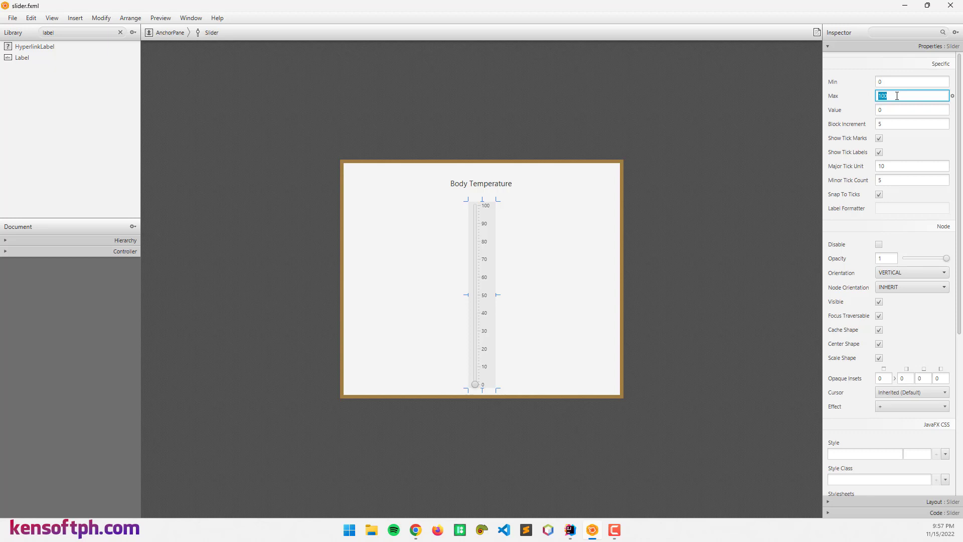
{"action": "type", "text": "200"}
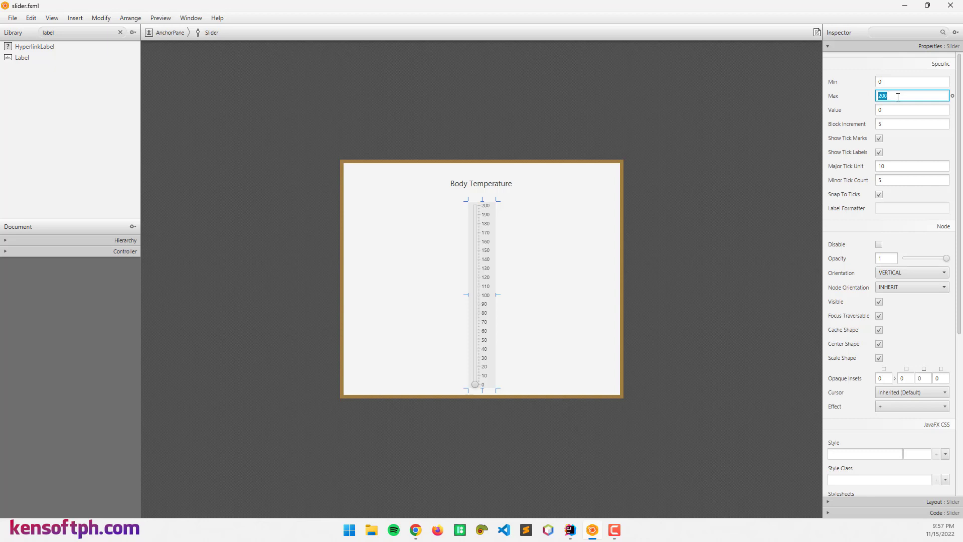
{"action": "type", "text": "100"}
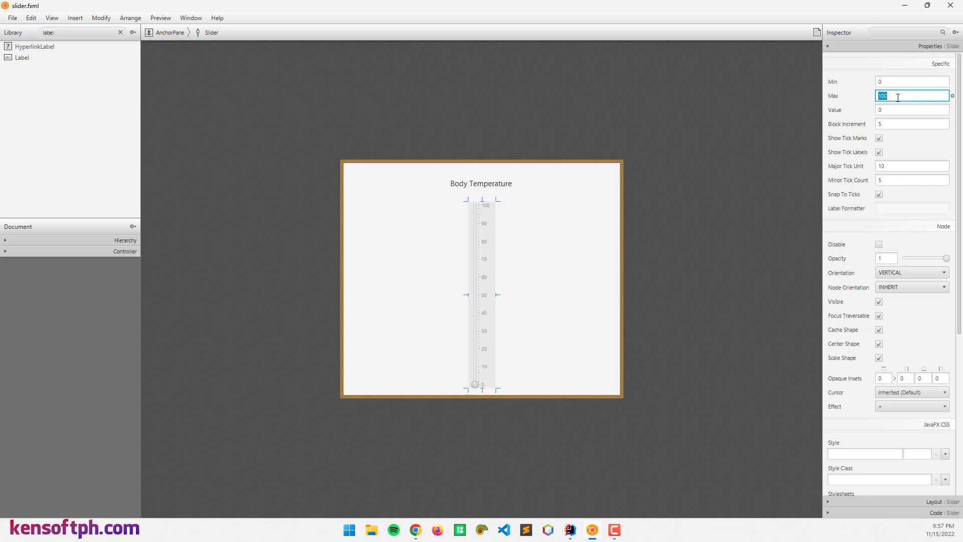
{"action": "mouse_move", "coordinate": [539, 357]}
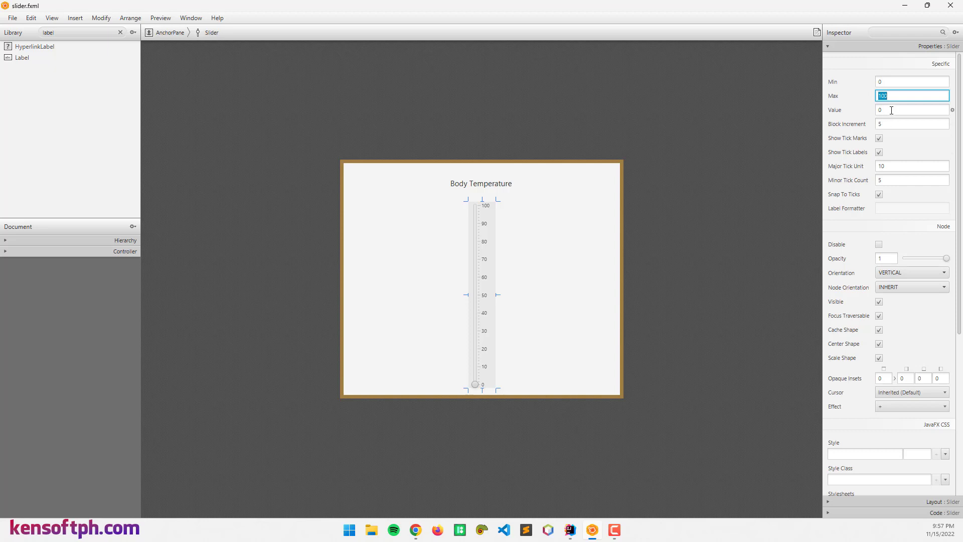
{"action": "left_click", "coordinate": [912, 110]}
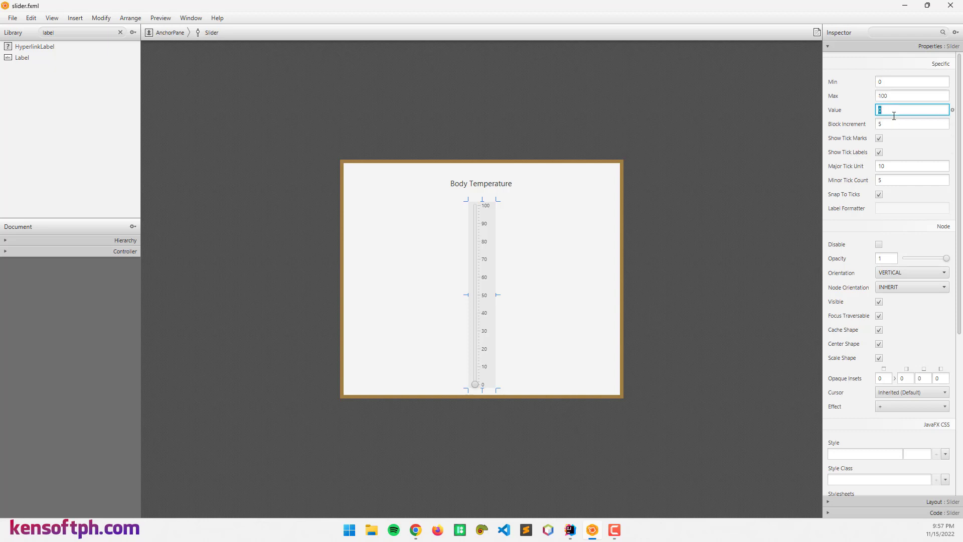
{"action": "type", "text": "10"}
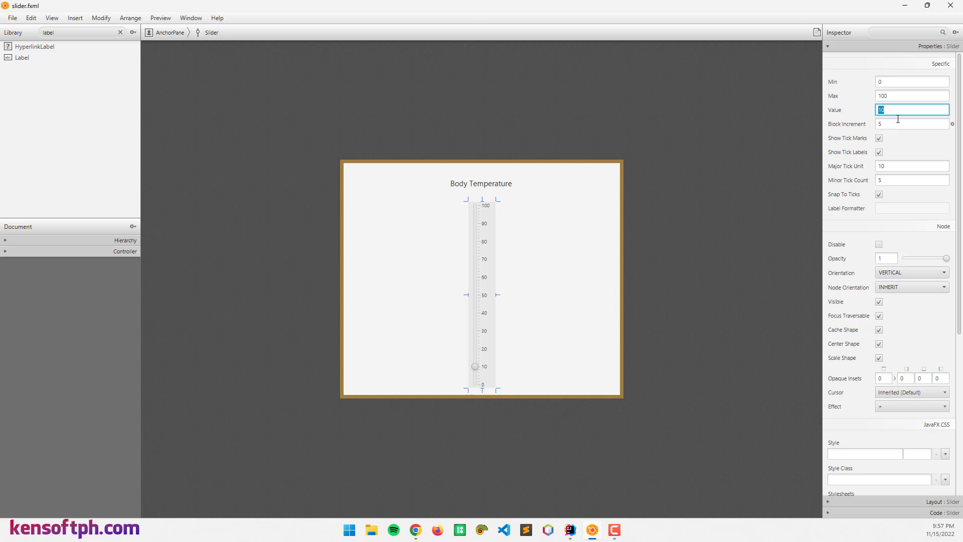
{"action": "type", "text": "0"}
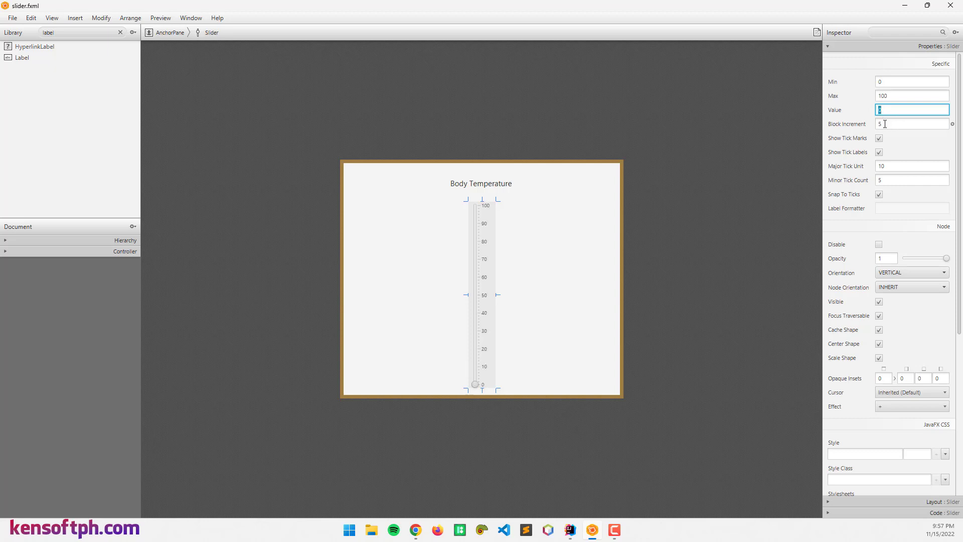
- Edit the step increment, then toggle tick marks and tick labels off and back on
{"action": "left_click", "coordinate": [912, 124]}
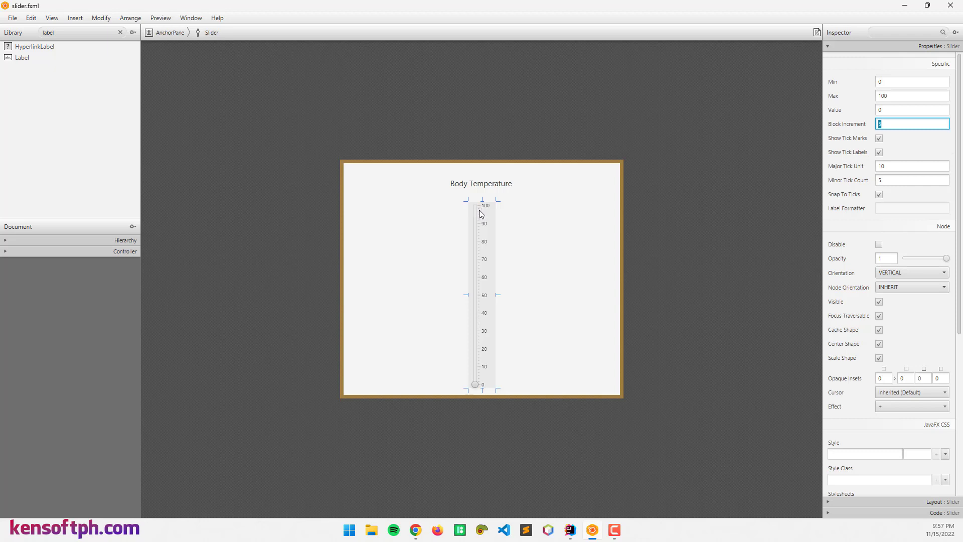
{"action": "mouse_move", "coordinate": [481, 214]}
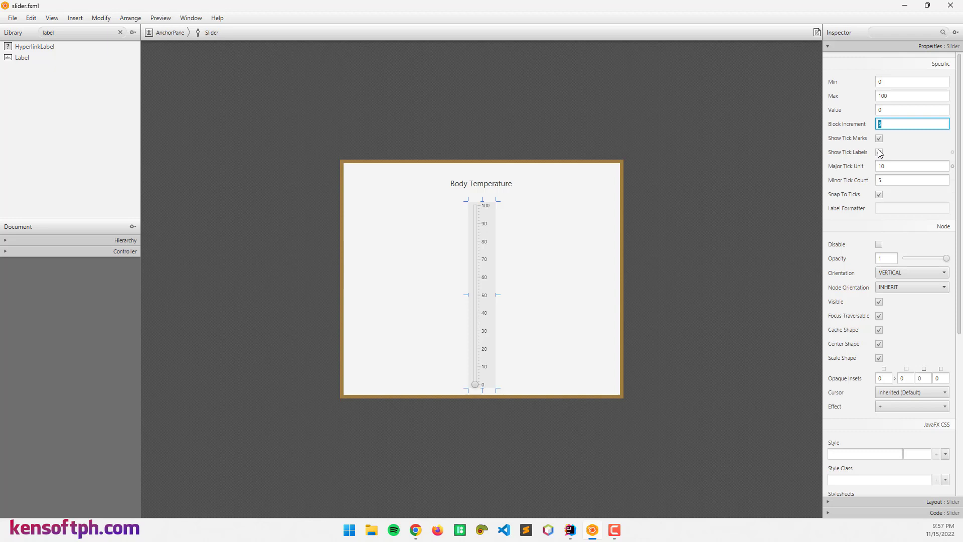
{"action": "left_click", "coordinate": [879, 137]}
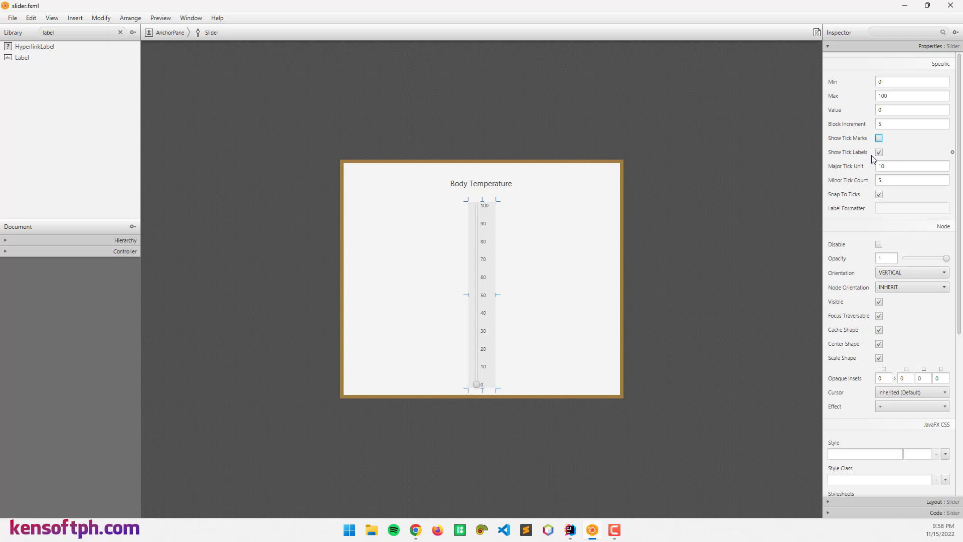
{"action": "mouse_move", "coordinate": [889, 155]}
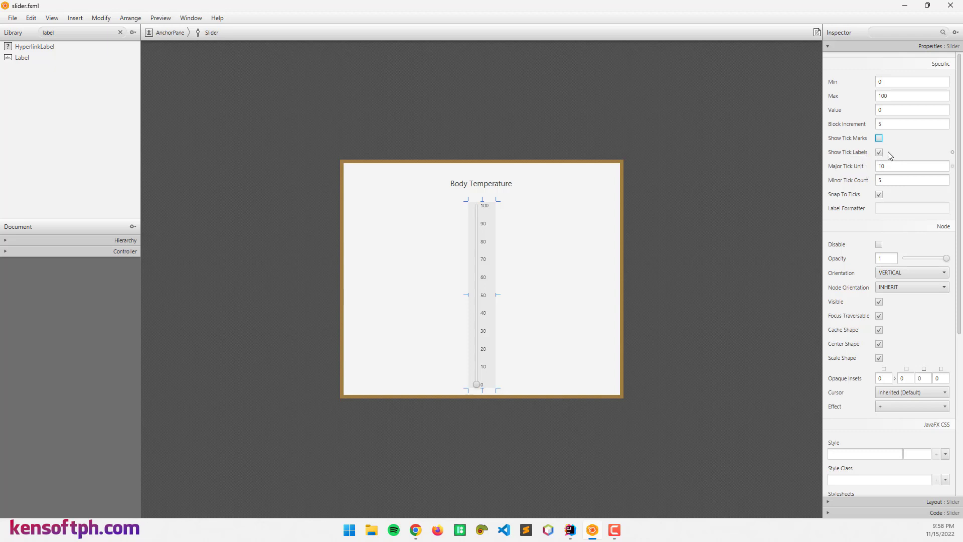
{"action": "left_click", "coordinate": [879, 151]}
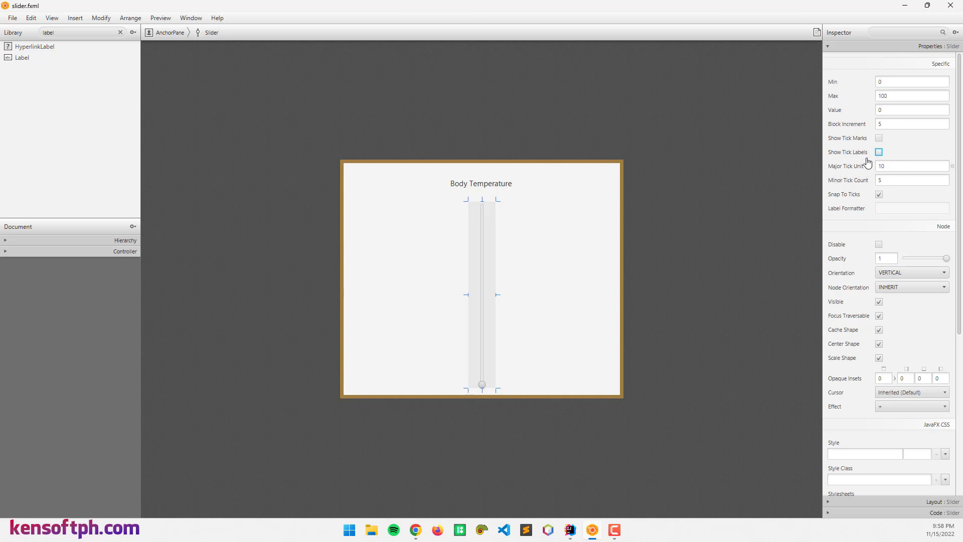
{"action": "left_click", "coordinate": [880, 137]}
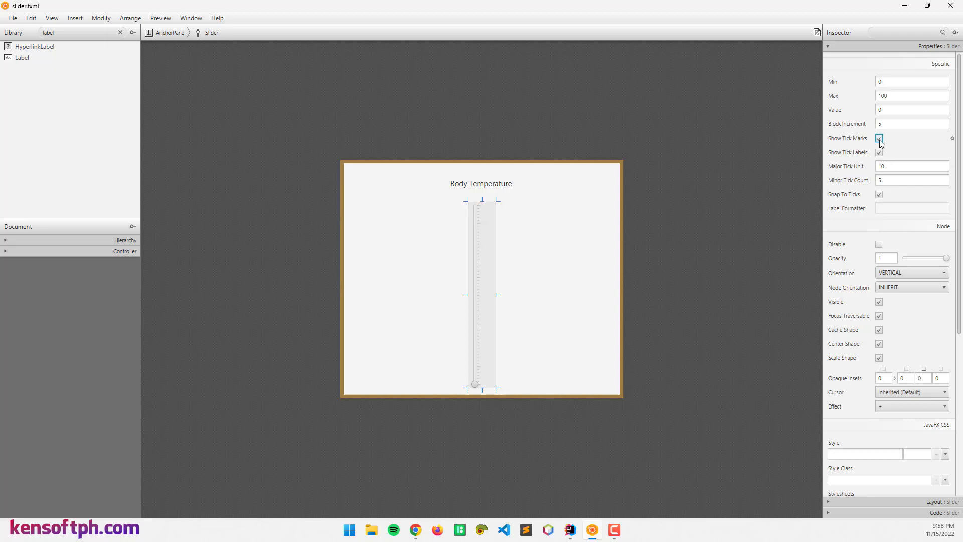
{"action": "left_click", "coordinate": [878, 151]}
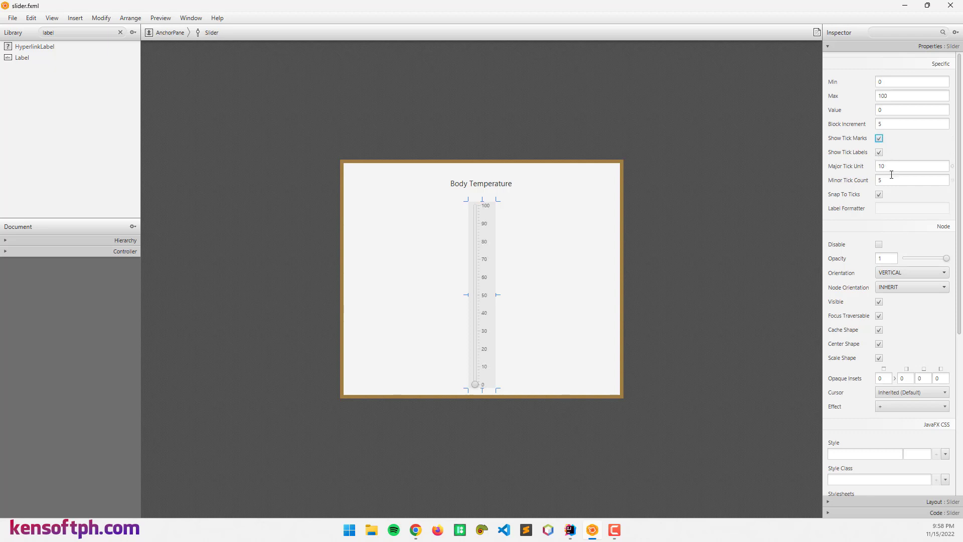
{"action": "mouse_move", "coordinate": [482, 375]}
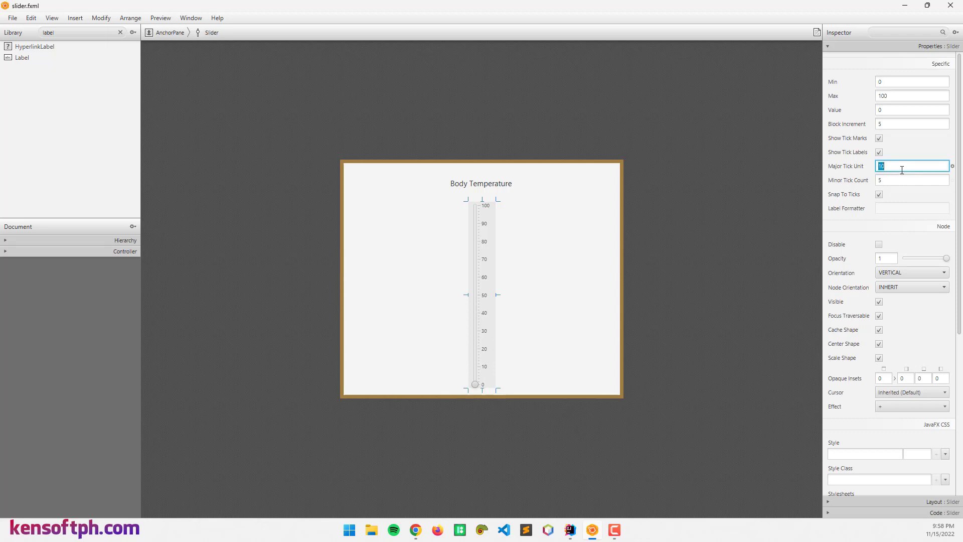
{"action": "type", "text": "5"}
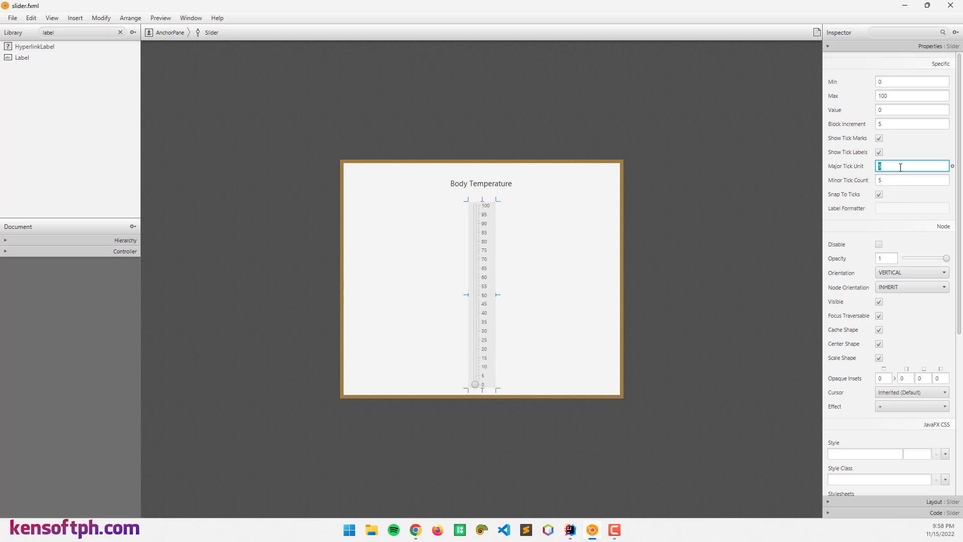
{"action": "mouse_move", "coordinate": [639, 307]}
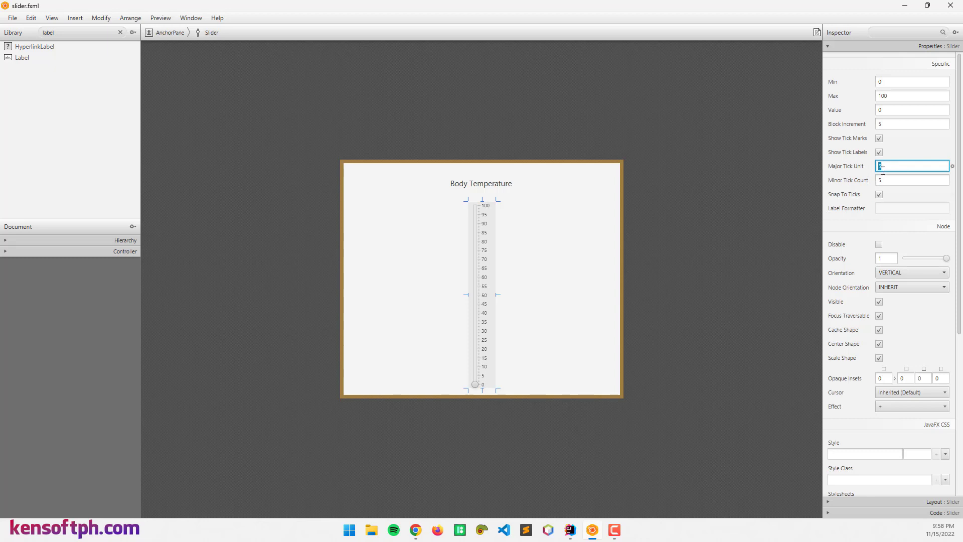
{"action": "type", "text": "10"}
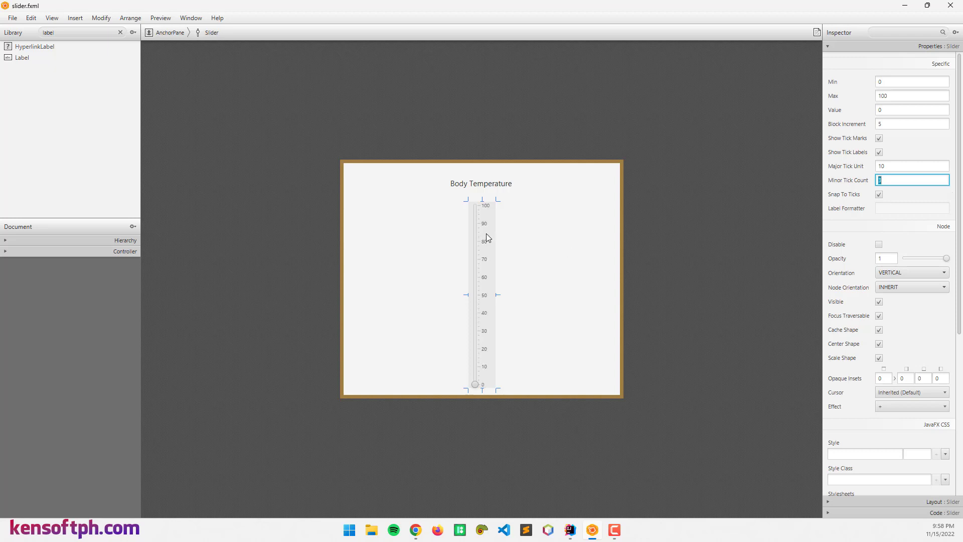
{"action": "mouse_move", "coordinate": [542, 254]}
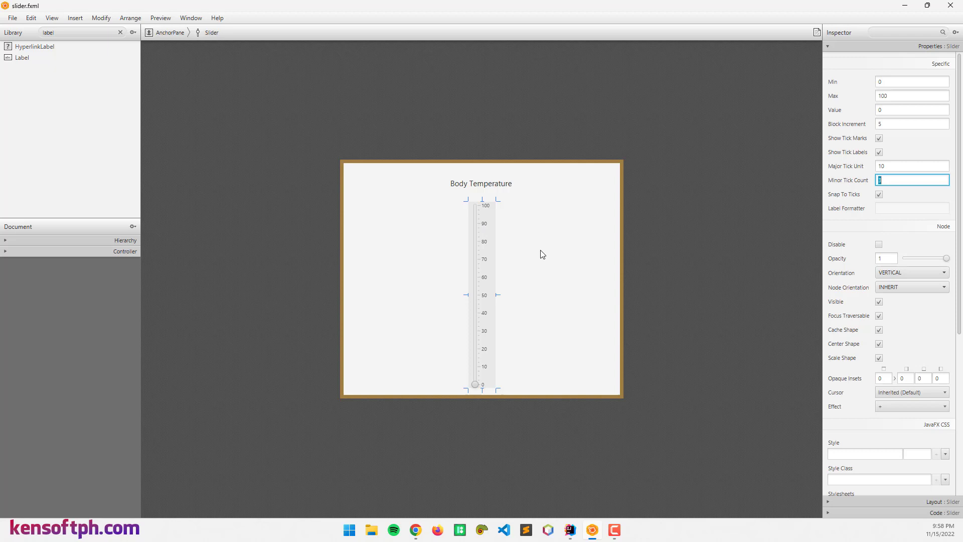
{"action": "mouse_move", "coordinate": [678, 235]}
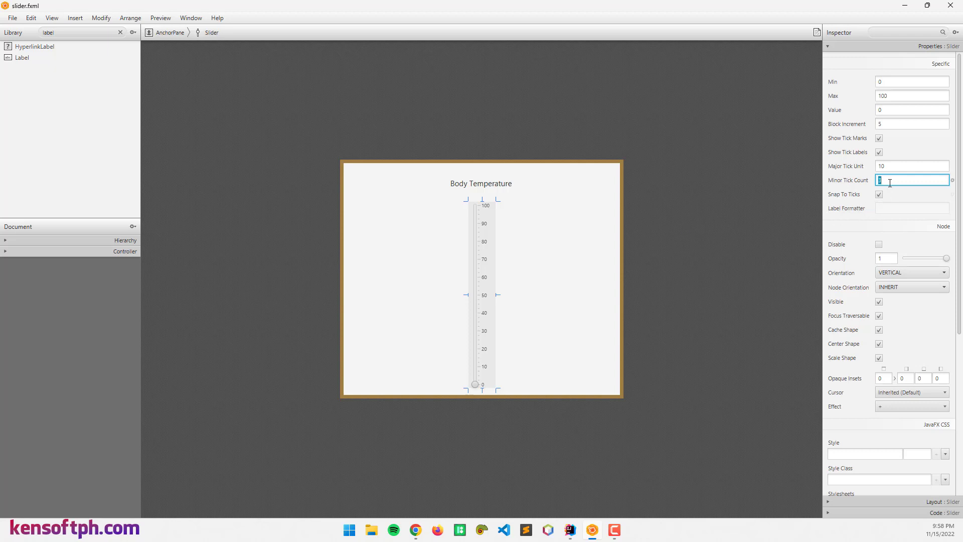
{"action": "type", "text": "5"}
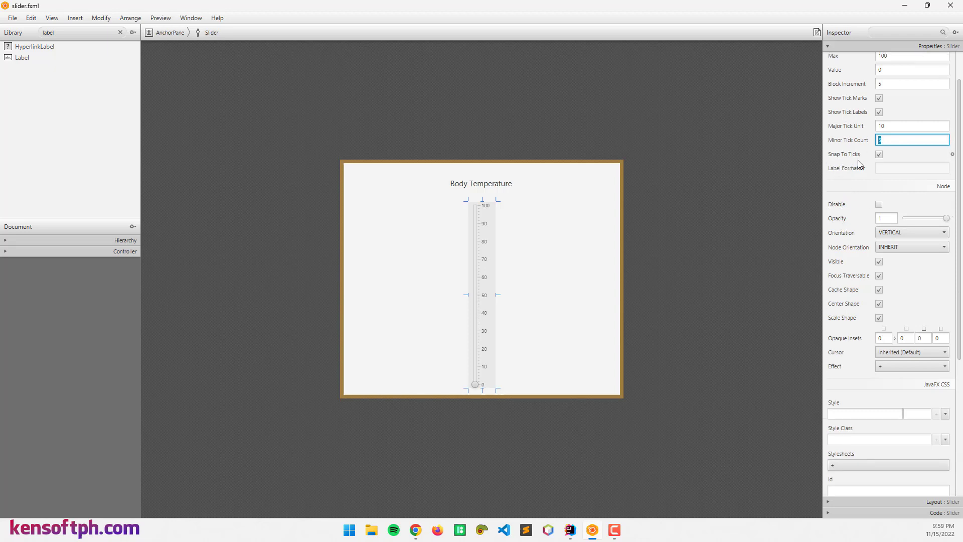
{"action": "mouse_move", "coordinate": [523, 358]}
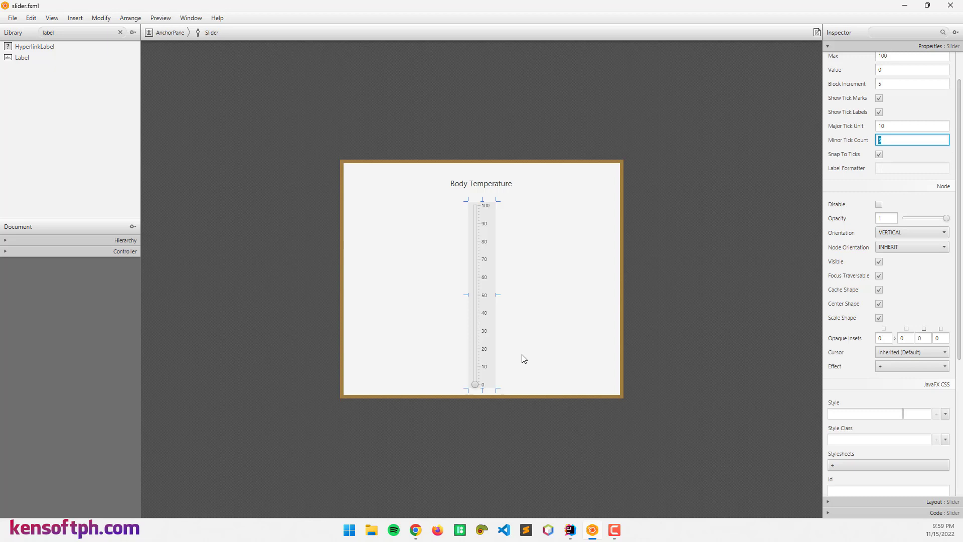
{"action": "mouse_move", "coordinate": [506, 378]}
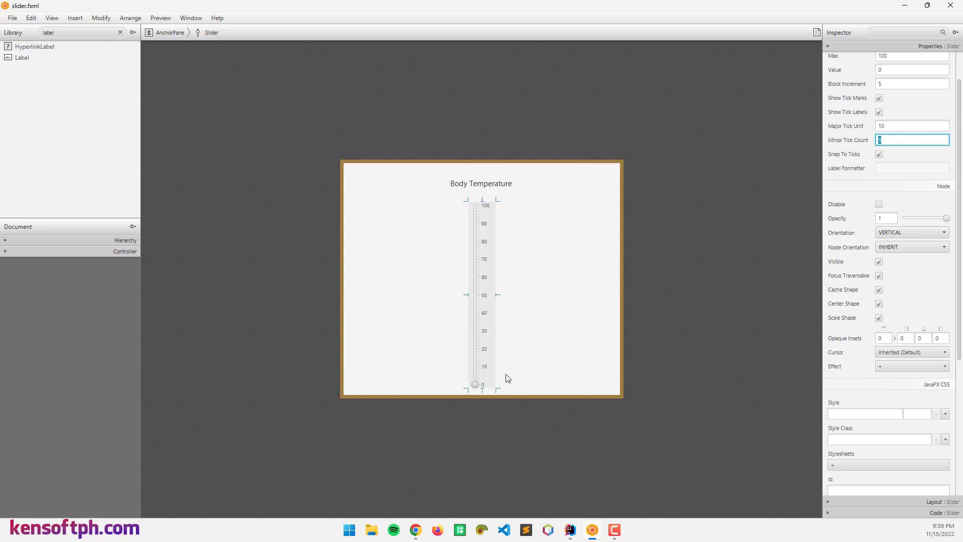
{"action": "mouse_move", "coordinate": [676, 268]}
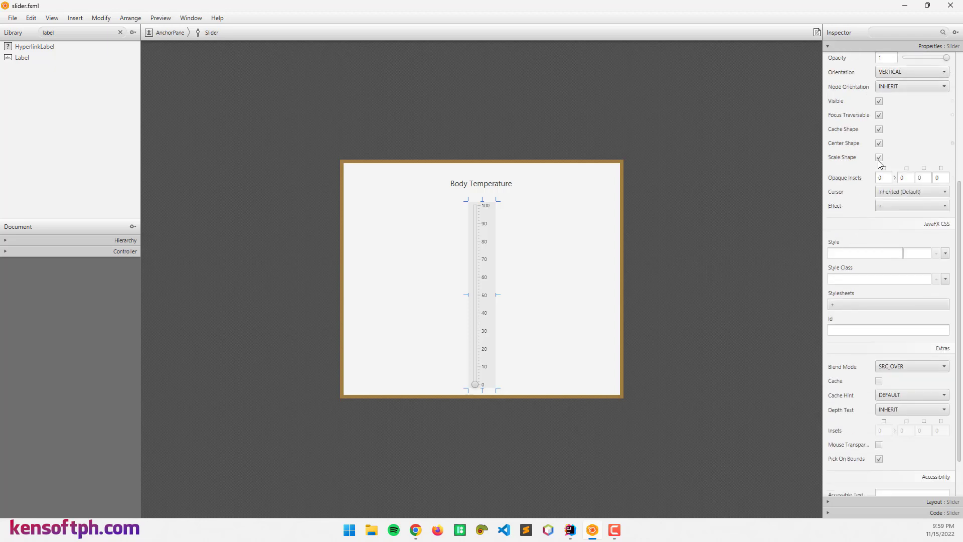
{"action": "mouse_move", "coordinate": [745, 334]}
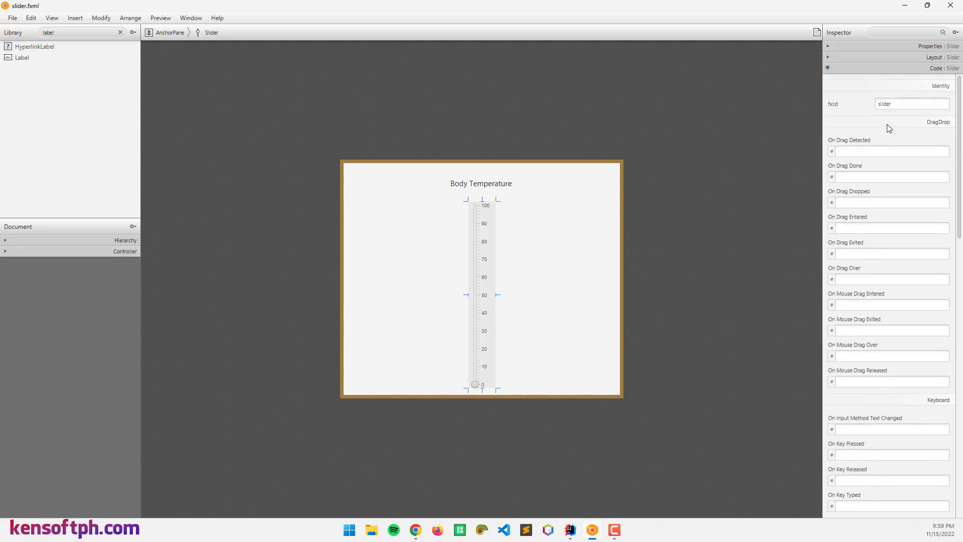
- Give the Body Temperature label the fx:id temp and save the layout
{"action": "left_click", "coordinate": [901, 104]}
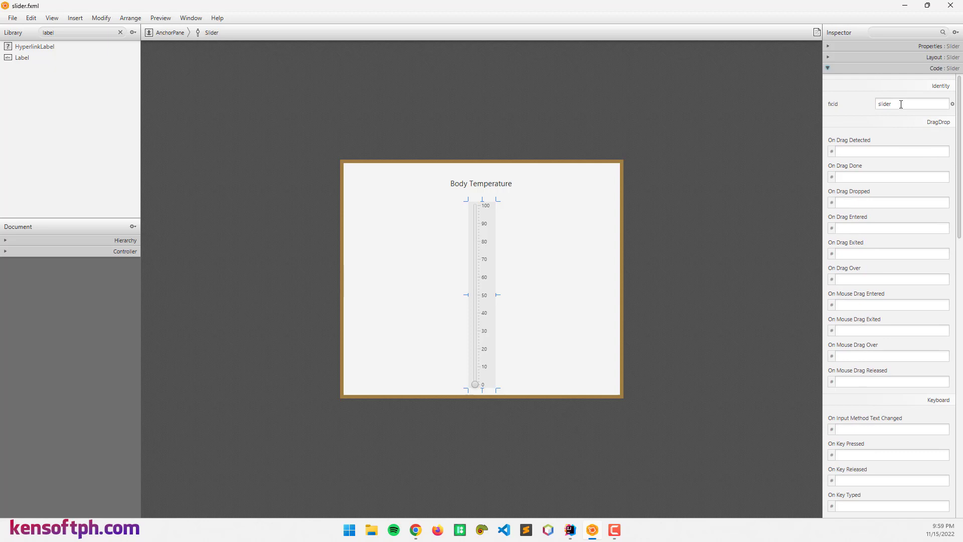
{"action": "left_click", "coordinate": [482, 183]}
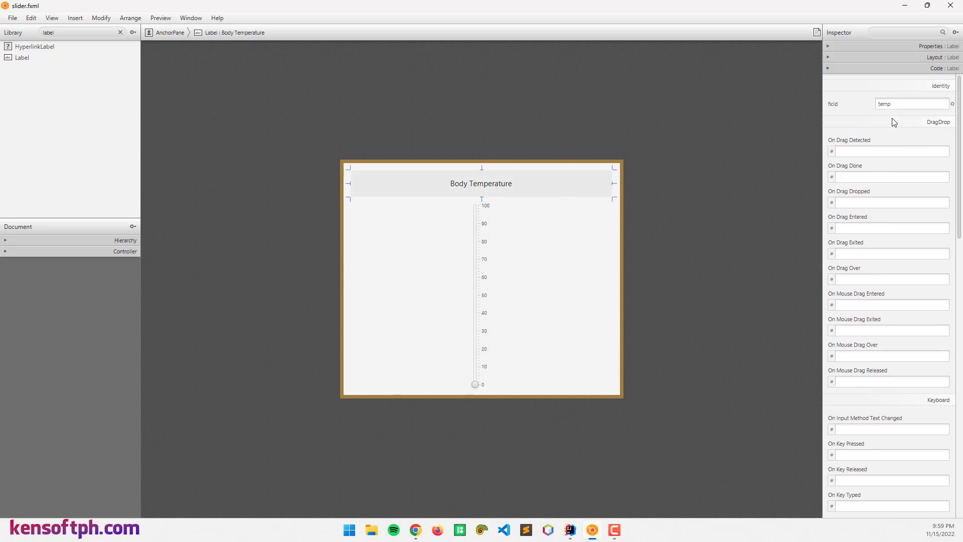
{"action": "key", "text": "ctrl+s"}
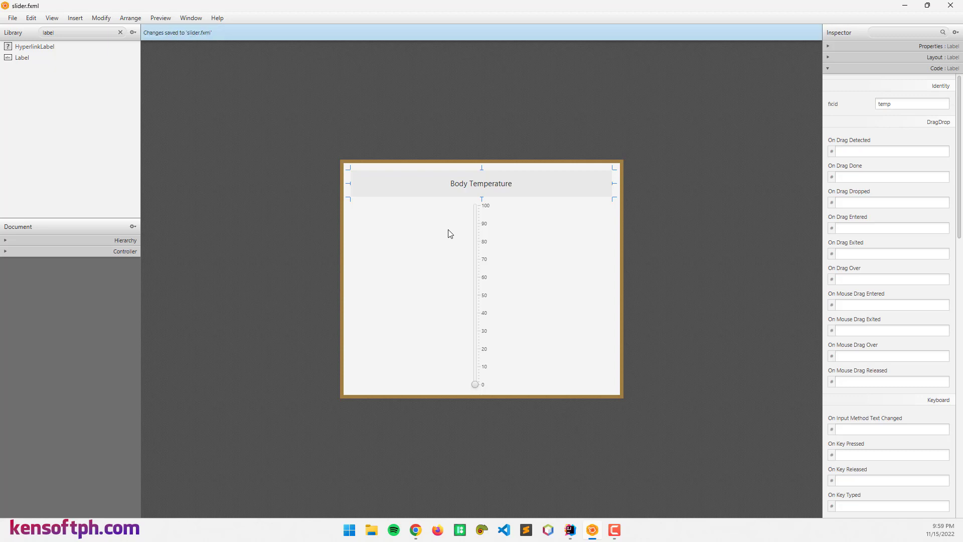
- Show the sample controller skeleton and copy all of its code
{"action": "left_click", "coordinate": [52, 17]}
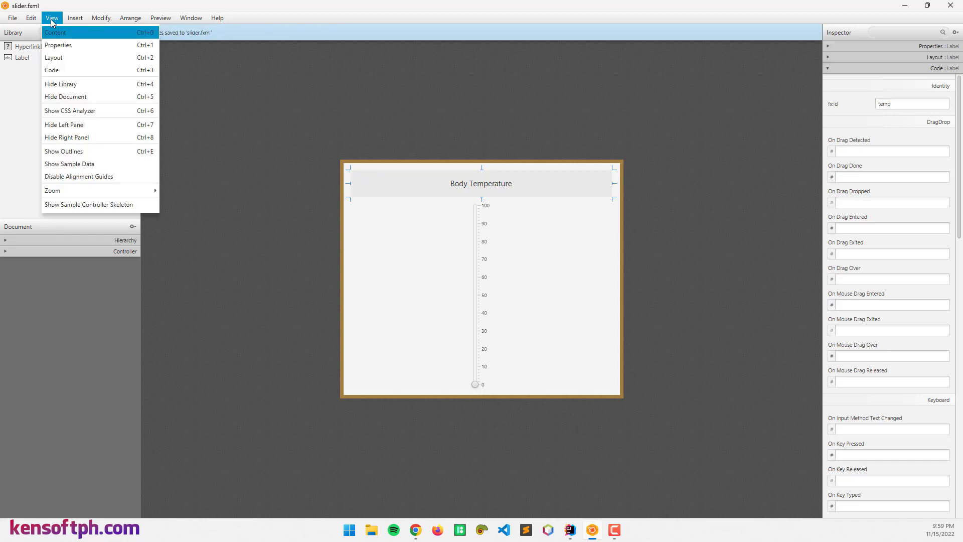
{"action": "left_click", "coordinate": [89, 205]}
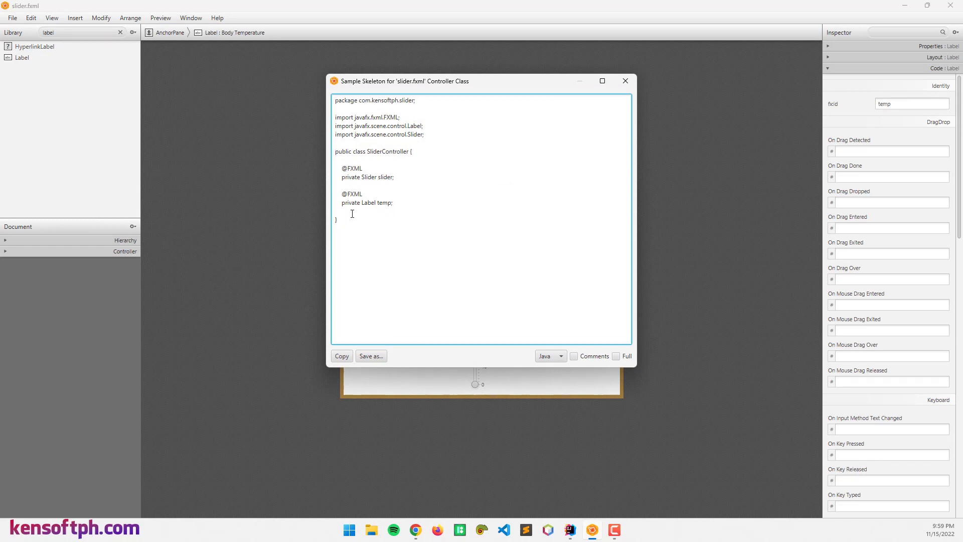
{"action": "key", "text": "ctrl+a"}
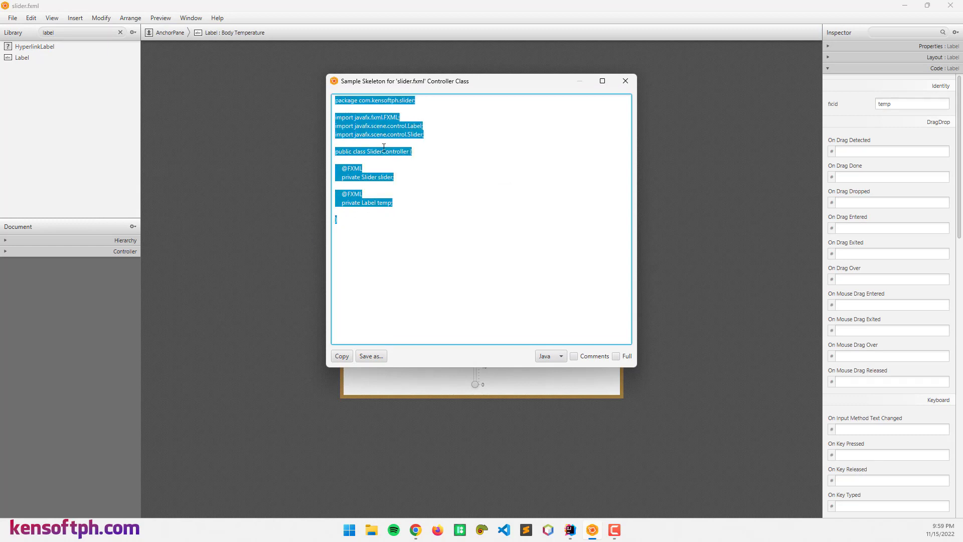
{"action": "left_click", "coordinate": [626, 81]}
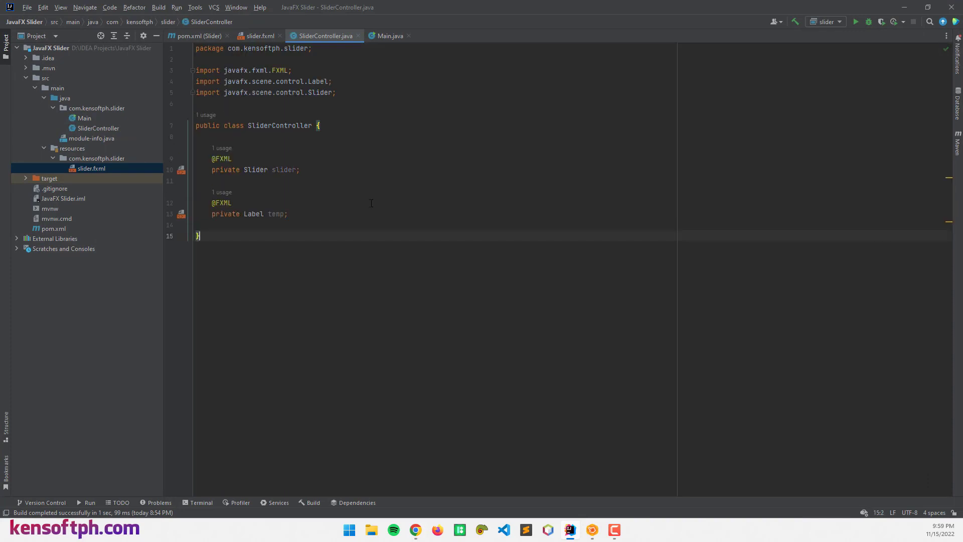
- Add 'implements Initializable' to SliderController and generate the empty initialize(URL, ResourceBundle) override
{"action": "left_click", "coordinate": [312, 125]}
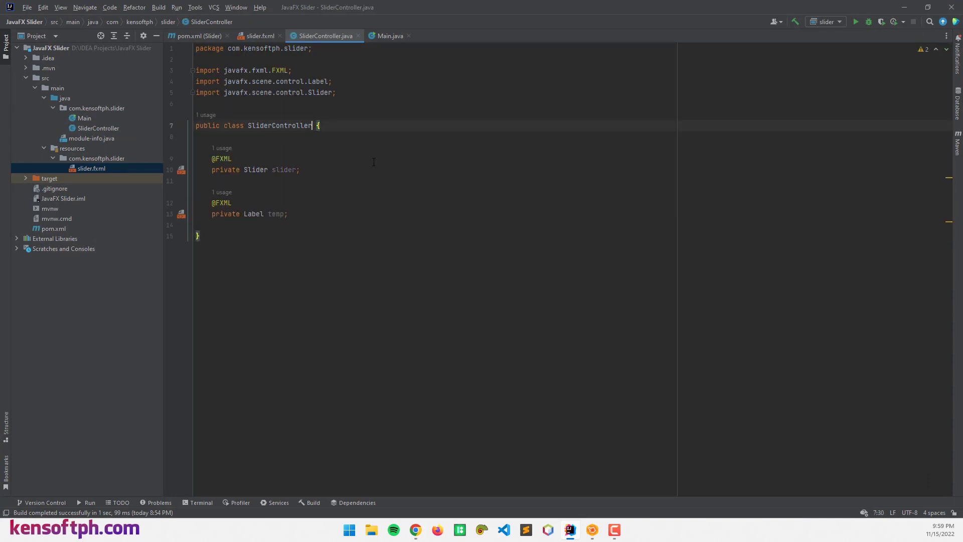
{"action": "type", "text": "in"}
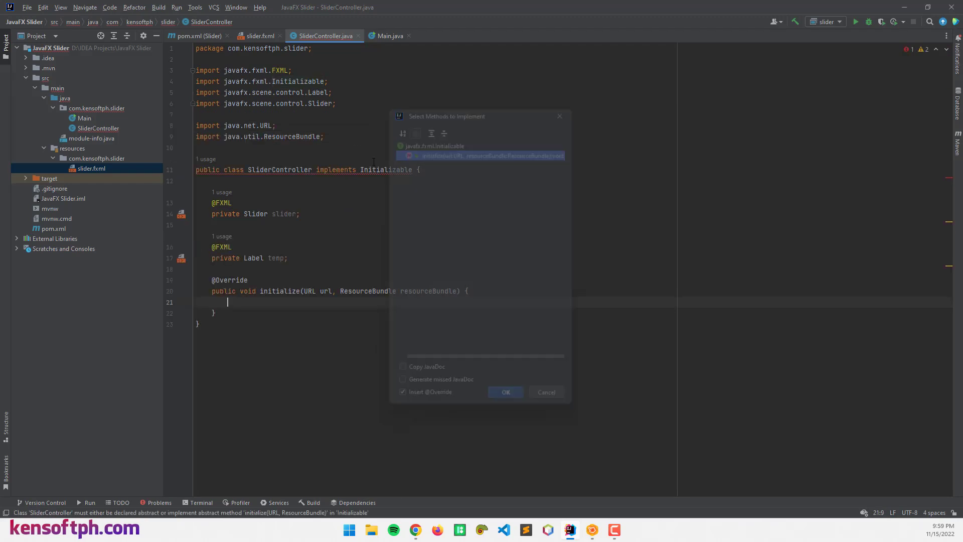
{"action": "left_click", "coordinate": [504, 392]}
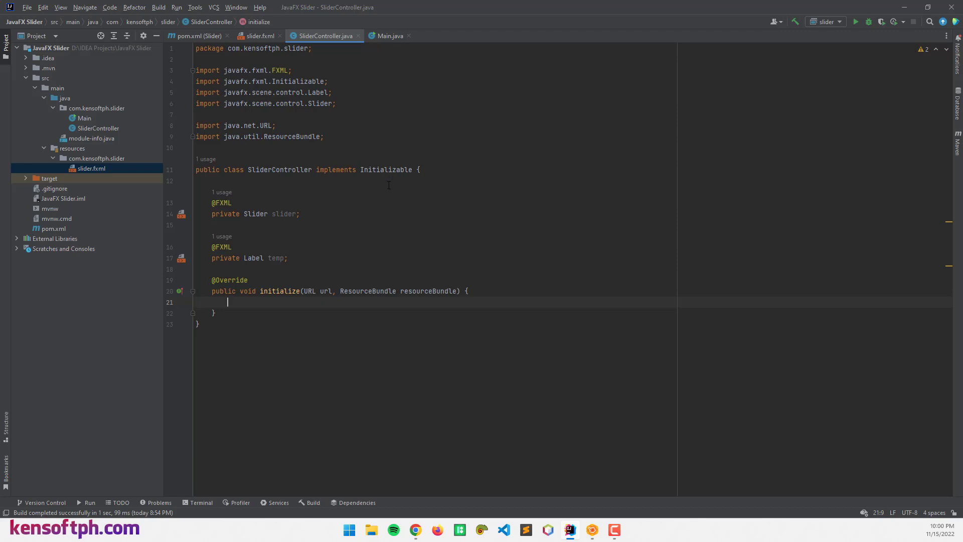
- Add slider.valueProperty().addListener with a lambda taking ObservableValue num, Number oldVal, Number newVal
{"action": "type", "text": "slider."}
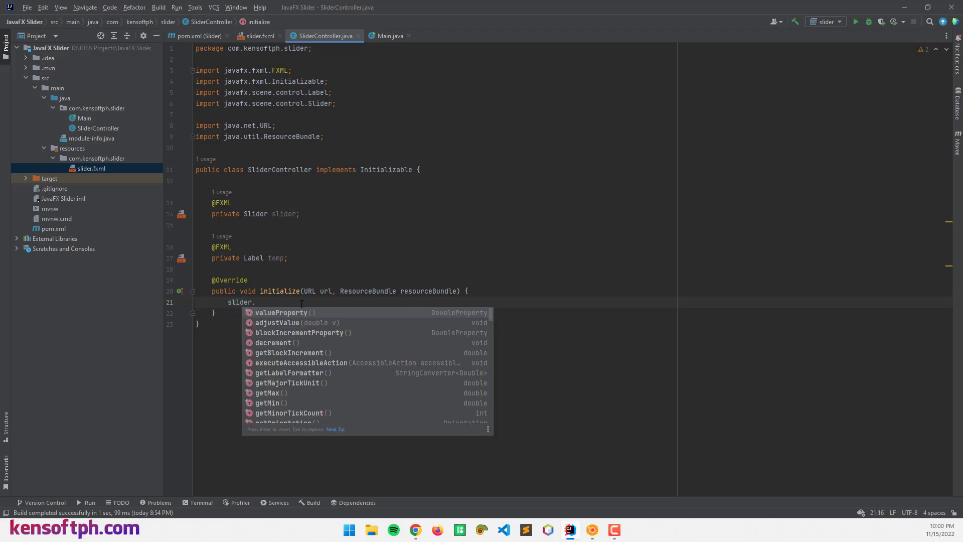
{"action": "type", "text": "valueProperty().addListener();"}
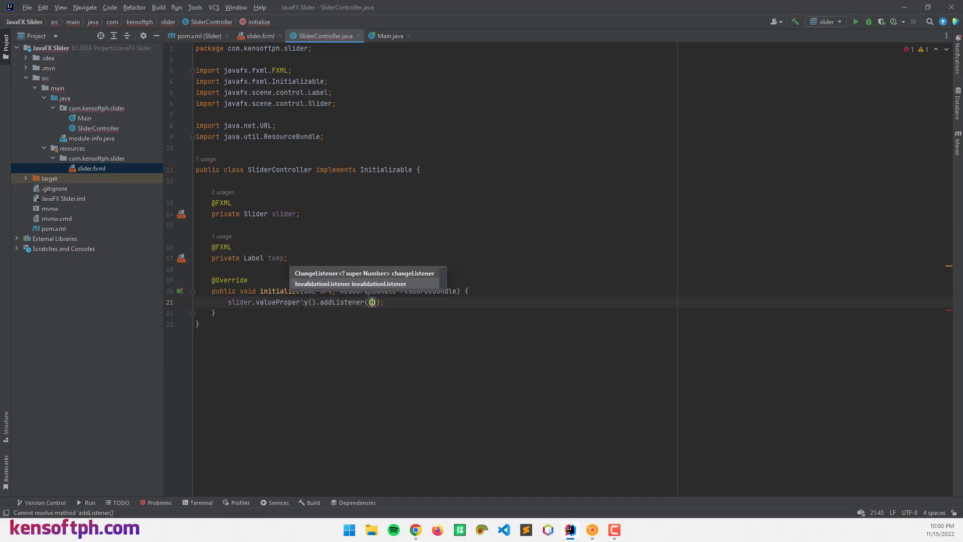
{"action": "type", "text": "Ob"}
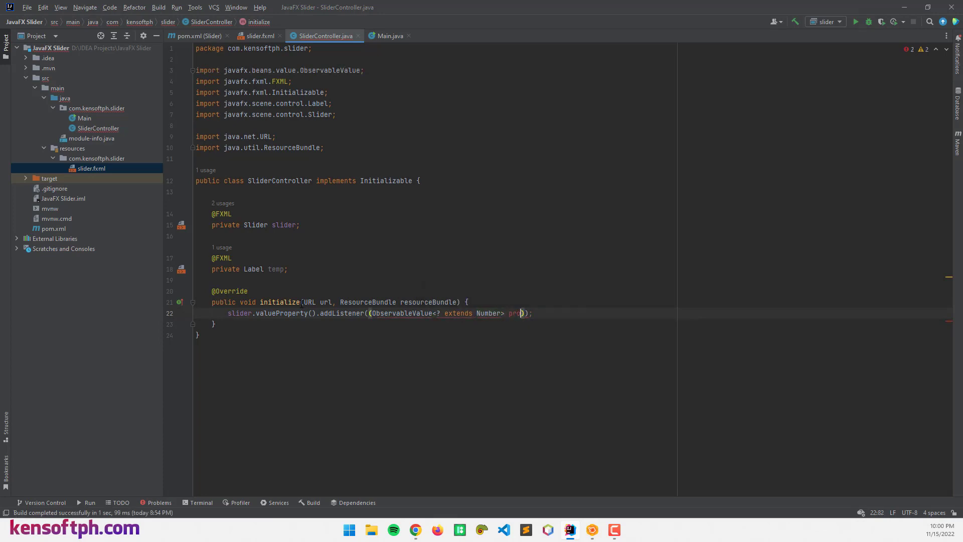
{"action": "type", "text": "num"}
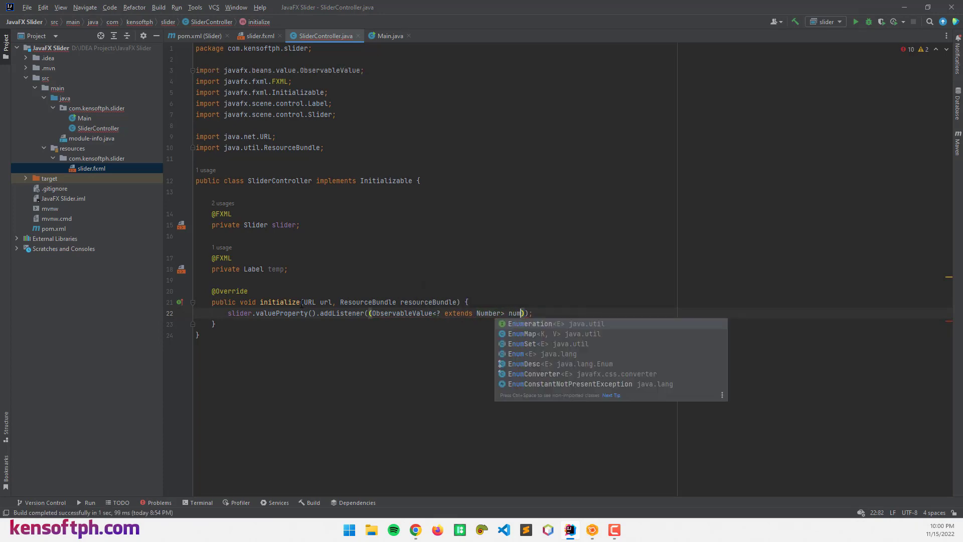
{"action": "key", "text": "Escape"}
{"action": "type", "text": ", Number "}
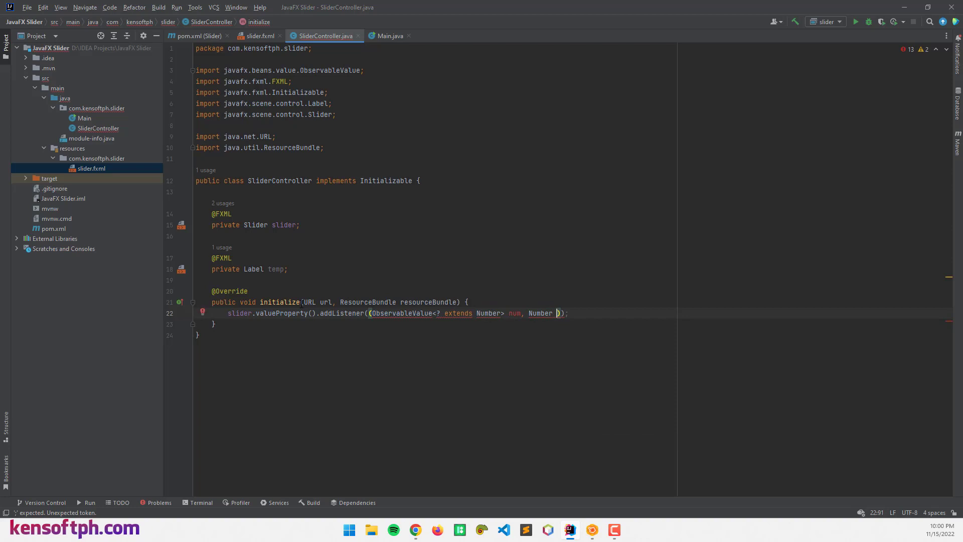
{"action": "type", "text": "oldValu"}
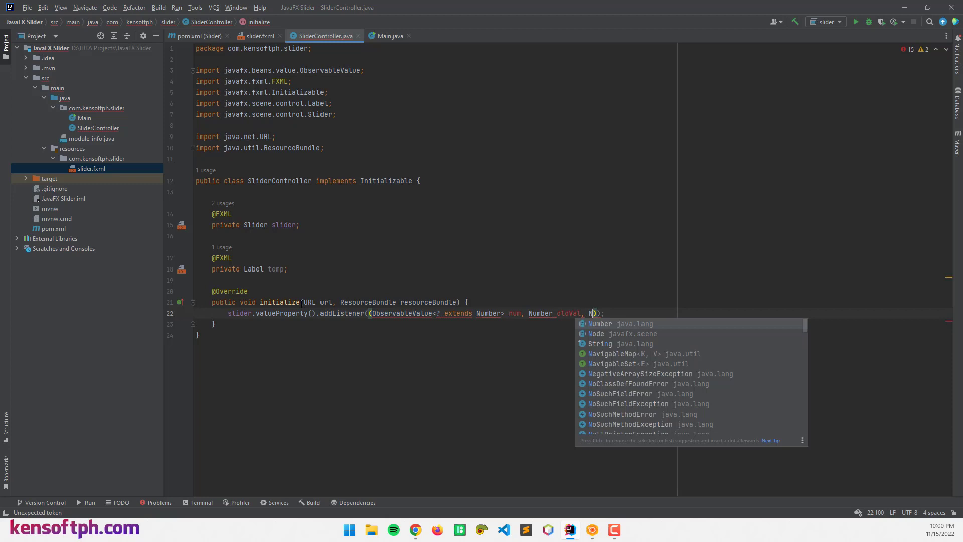
{"action": "type", "text": "Number"}
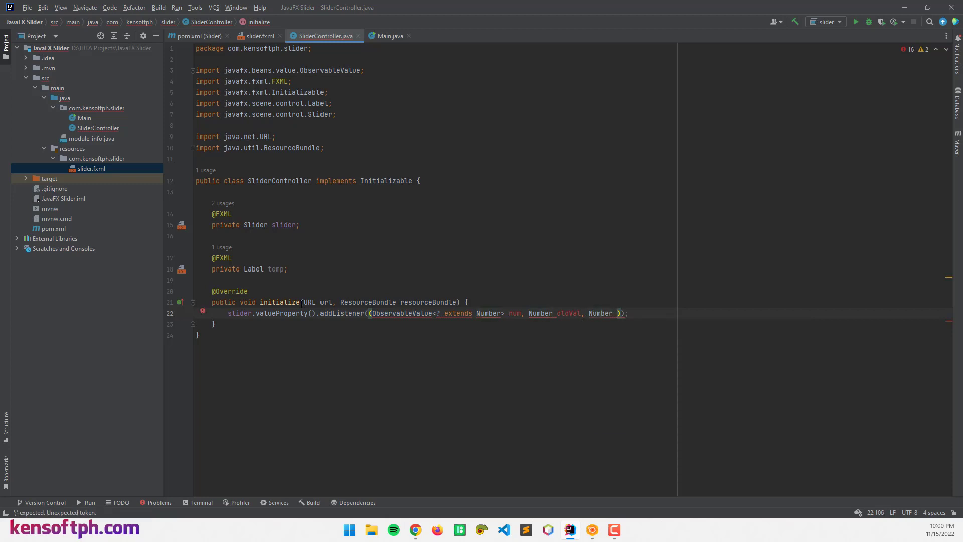
{"action": "type", "text": "new"}
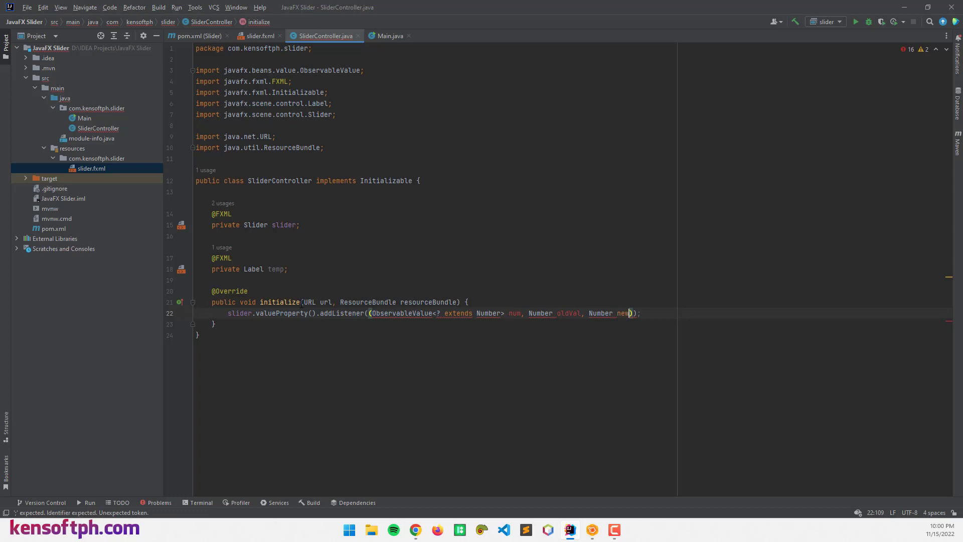
{"action": "type", "text": "Val)"}
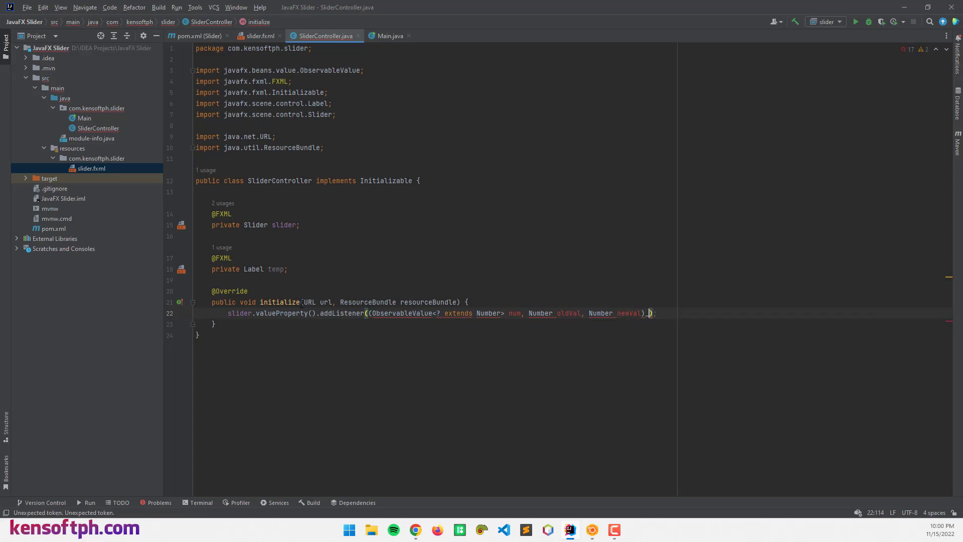
{"action": "type", "text": ">{"}
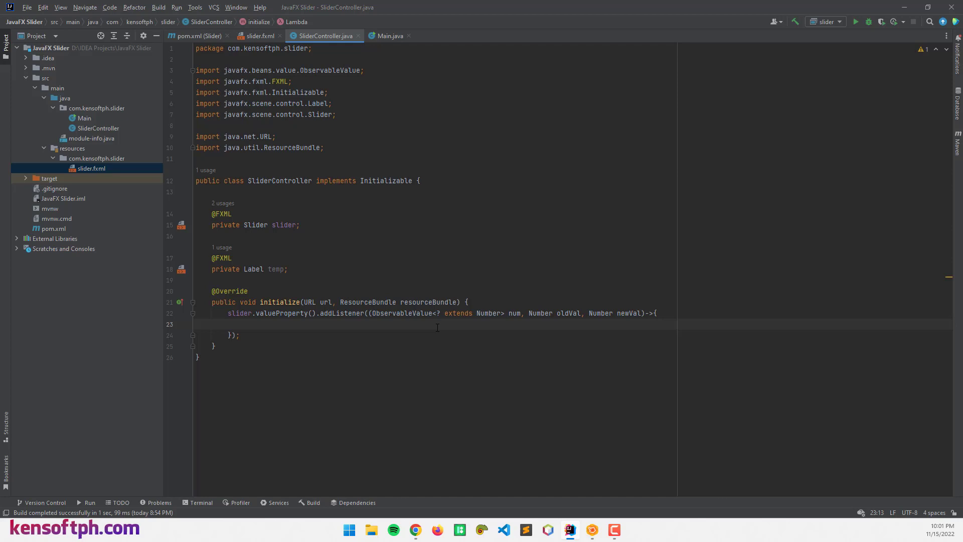
- Inside the lambda, call temp.setText("Body Temperature: " + newVal)
{"action": "type", "text": "temp.setText(\"\");"}
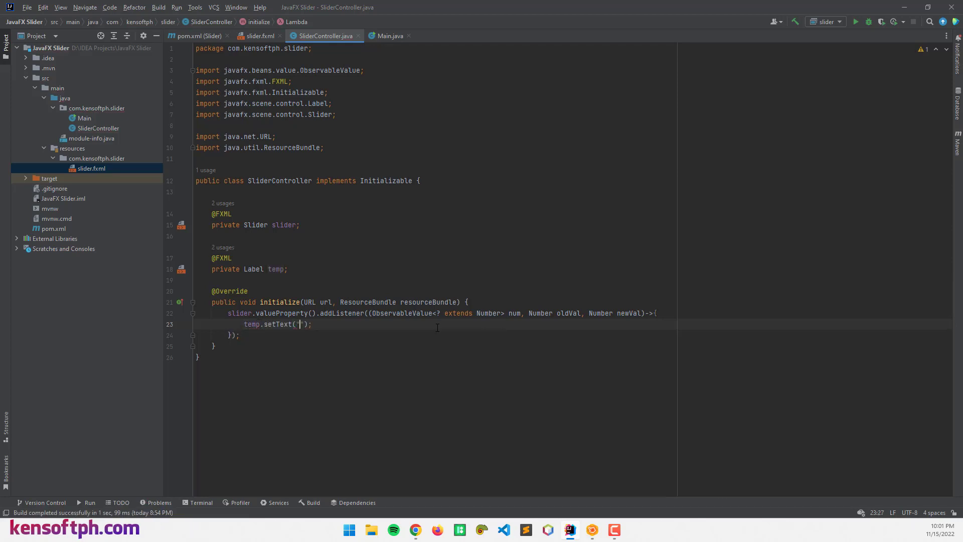
{"action": "type", "text": "Body Te"}
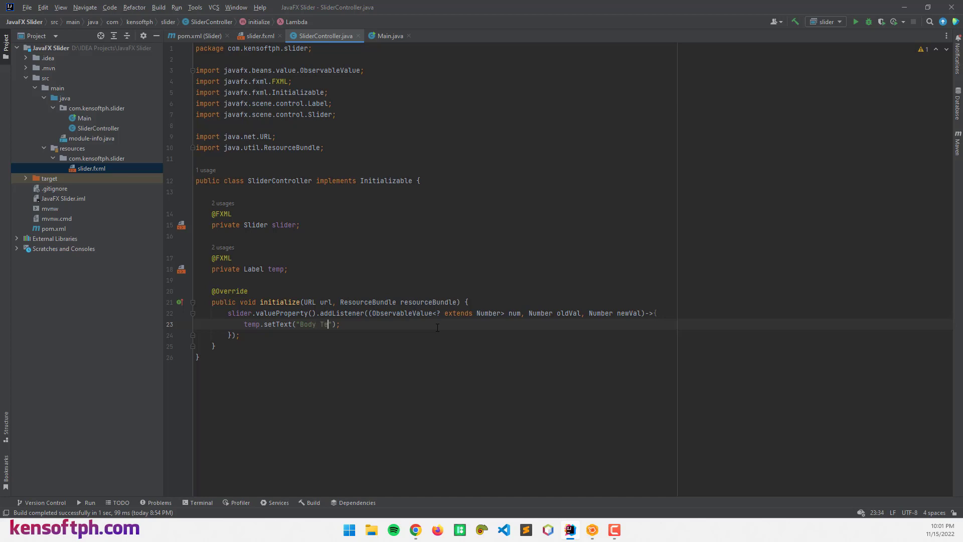
{"action": "type", "text": "mperature"}
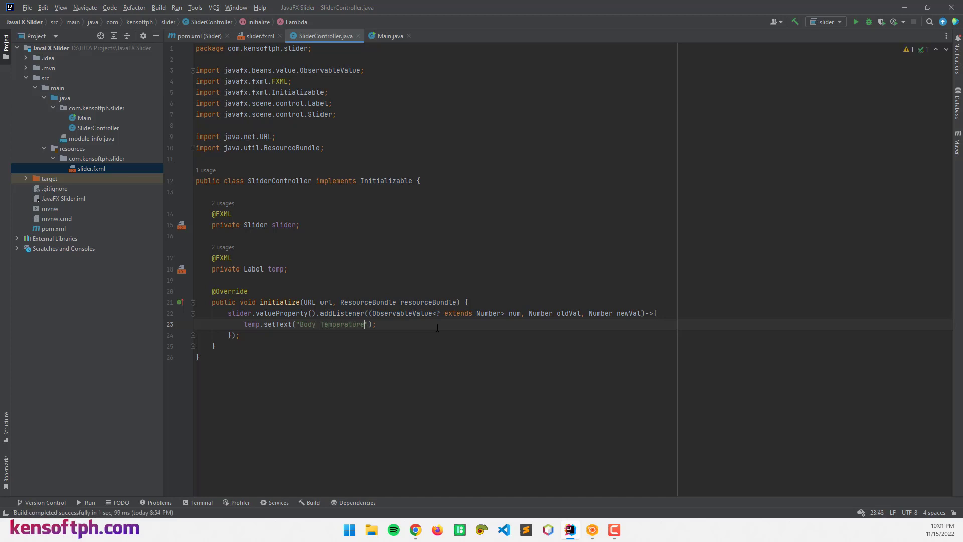
{"action": "type", "text": ":"}
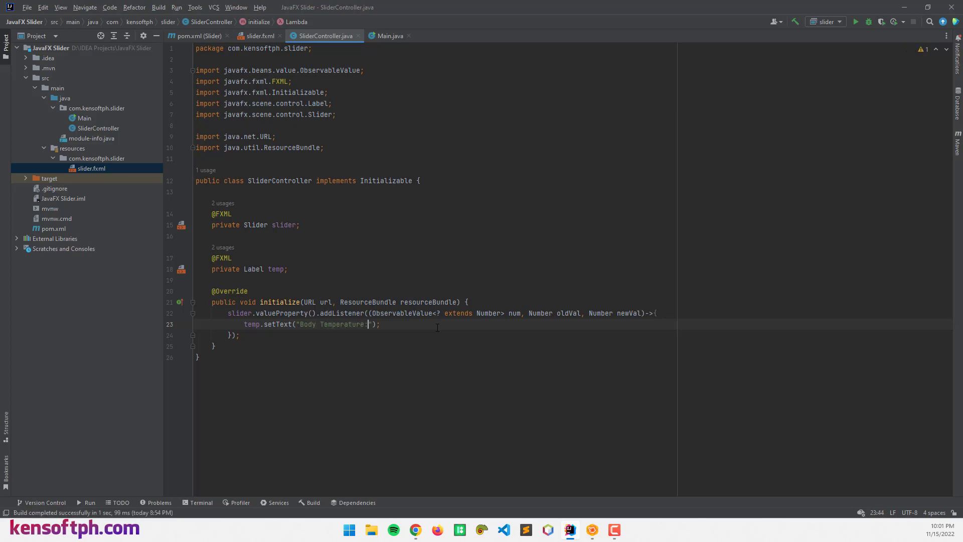
{"action": "type", "text": "+"}
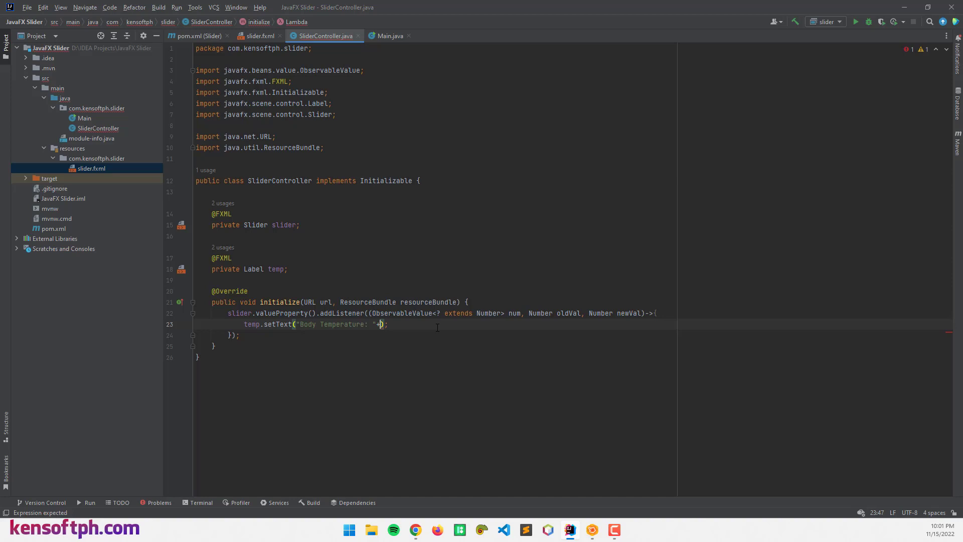
{"action": "type", "text": "newVal"}
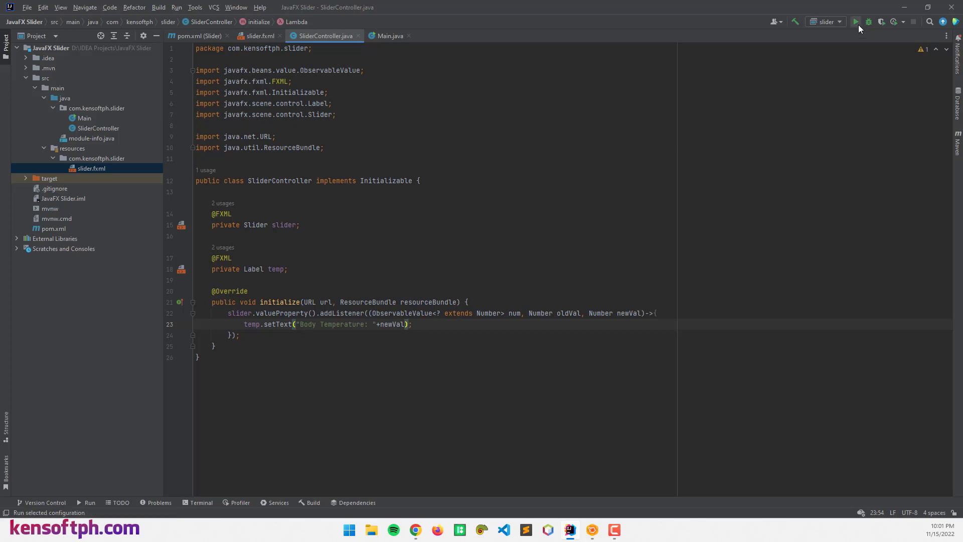
- Run the app, raise the slider to see unrounded values like 13.333, then close it
{"action": "left_click", "coordinate": [856, 22]}
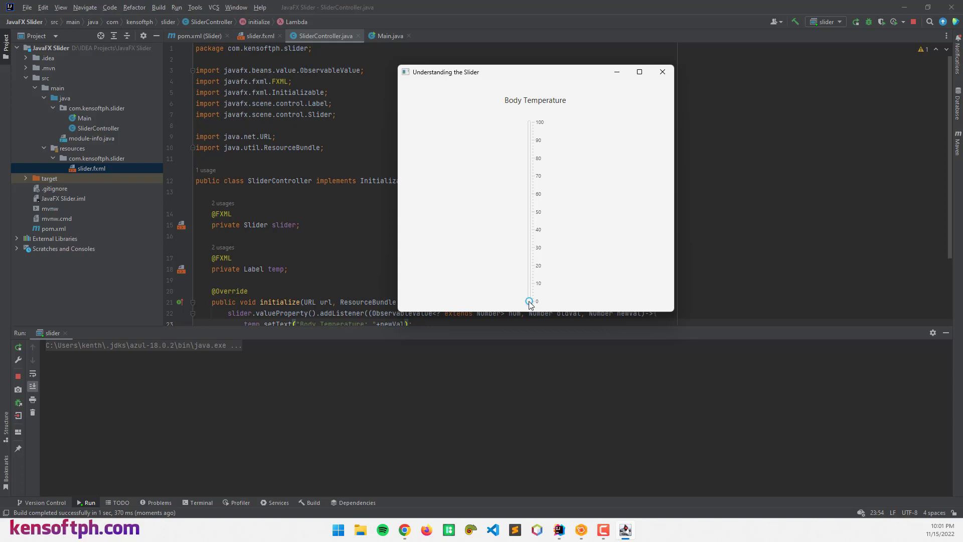
{"action": "left_click_drag", "start_coordinate": [529, 301], "coordinate": [529, 285]}
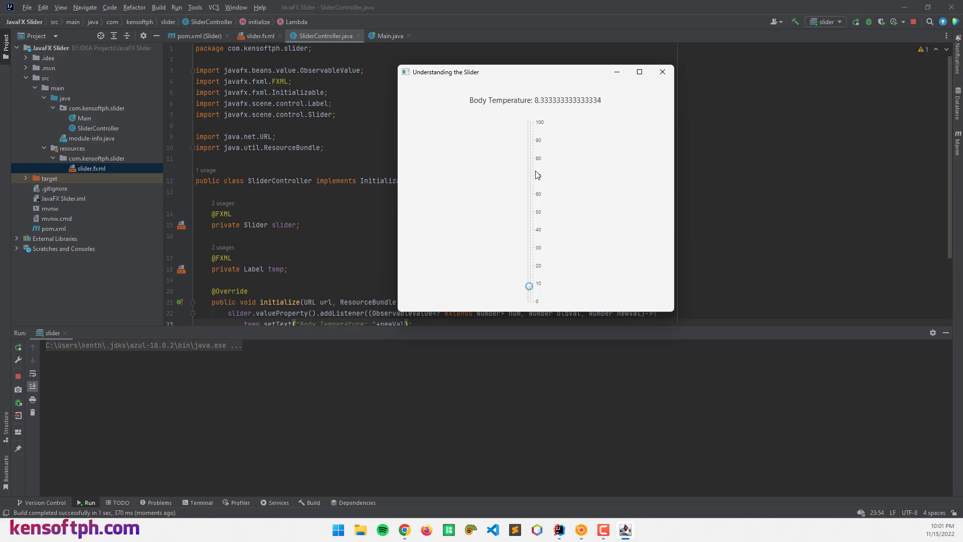
{"action": "left_click", "coordinate": [528, 284]}
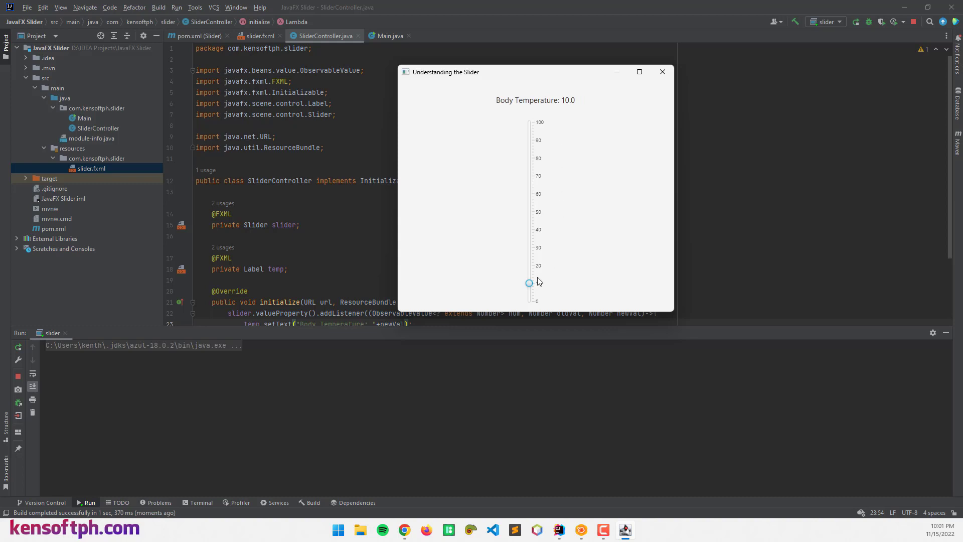
{"action": "left_click_drag", "start_coordinate": [529, 282], "coordinate": [529, 276]}
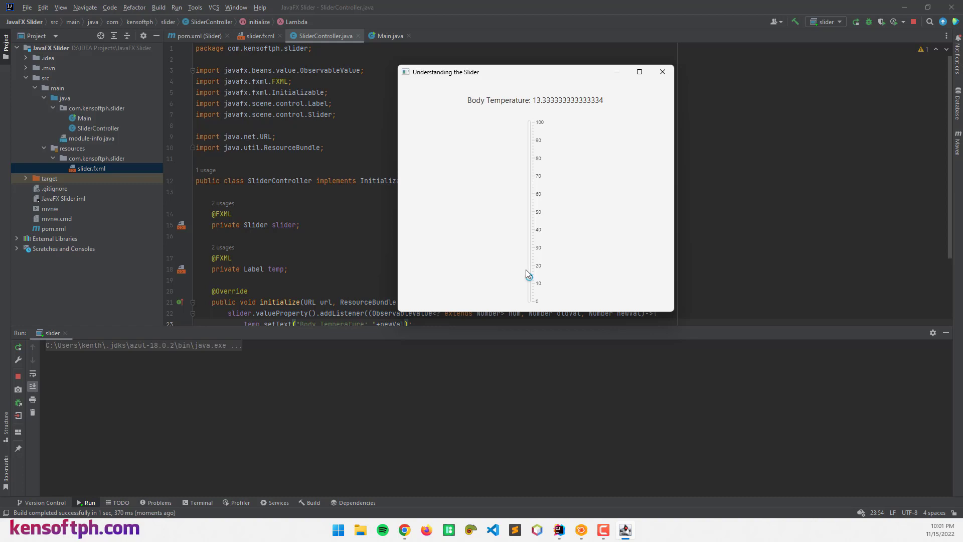
{"action": "left_click", "coordinate": [662, 72]}
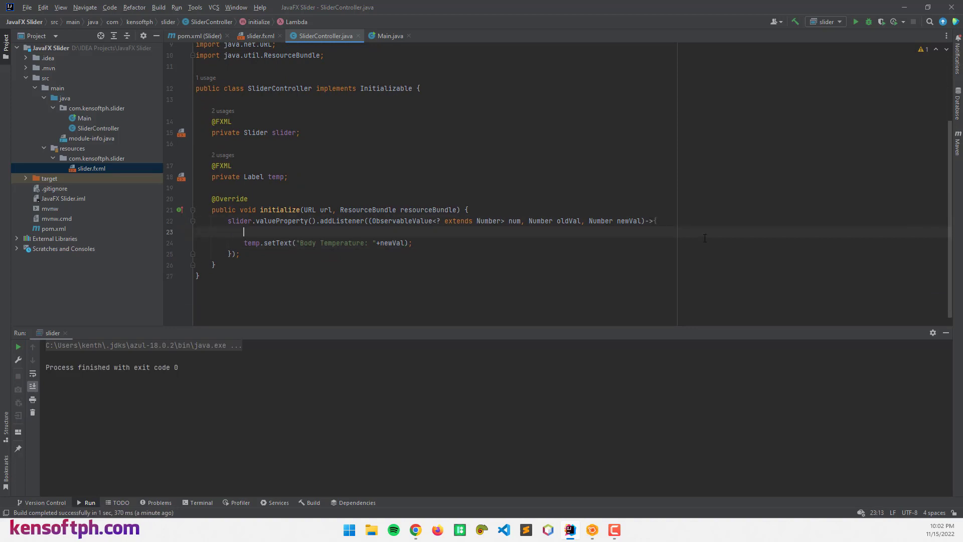
- Add Float value = Float.valueOf(String.format("%.1f", newVal)) and show value in the label
{"action": "type", "text": "Fo"}
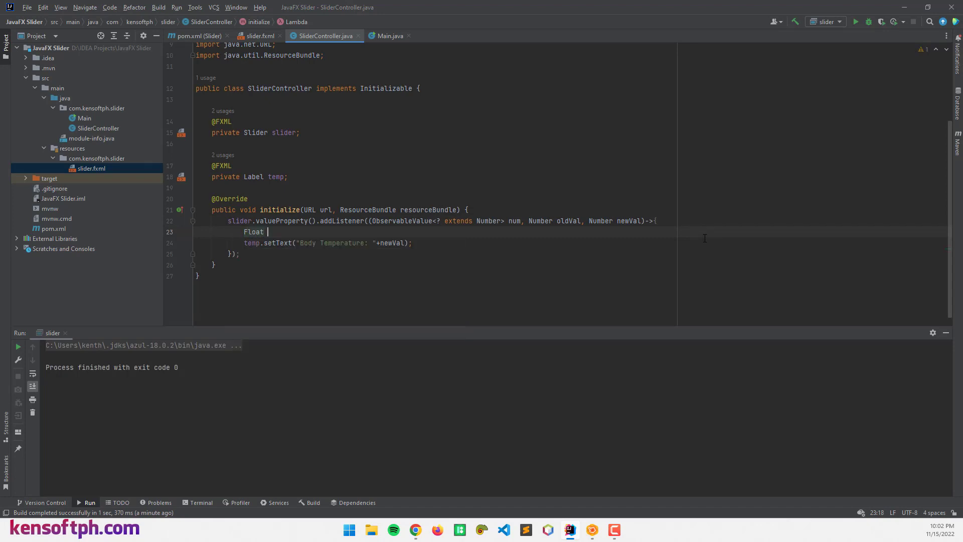
{"action": "type", "text": "float = S"}
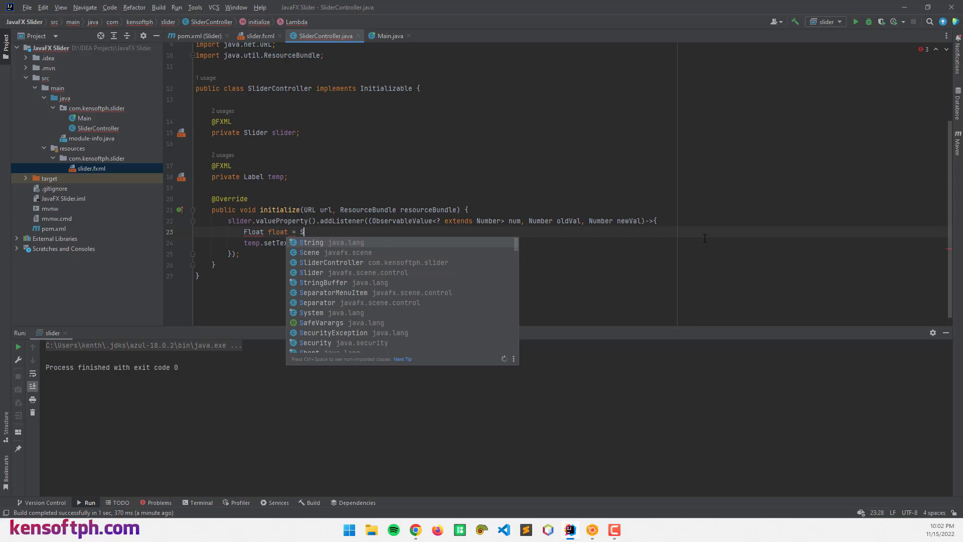
{"action": "type", "text": "tring.format(\""}
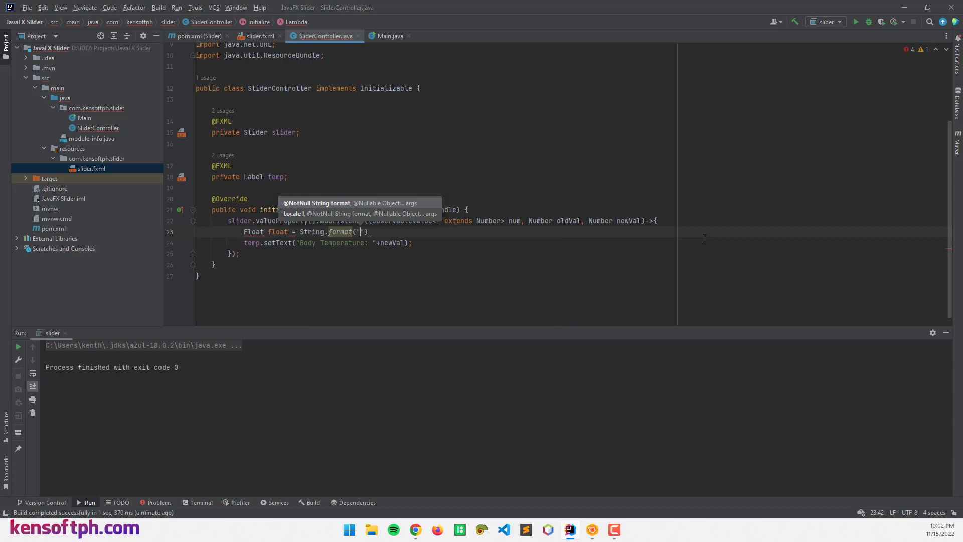
{"action": "type", "text": "%.2"}
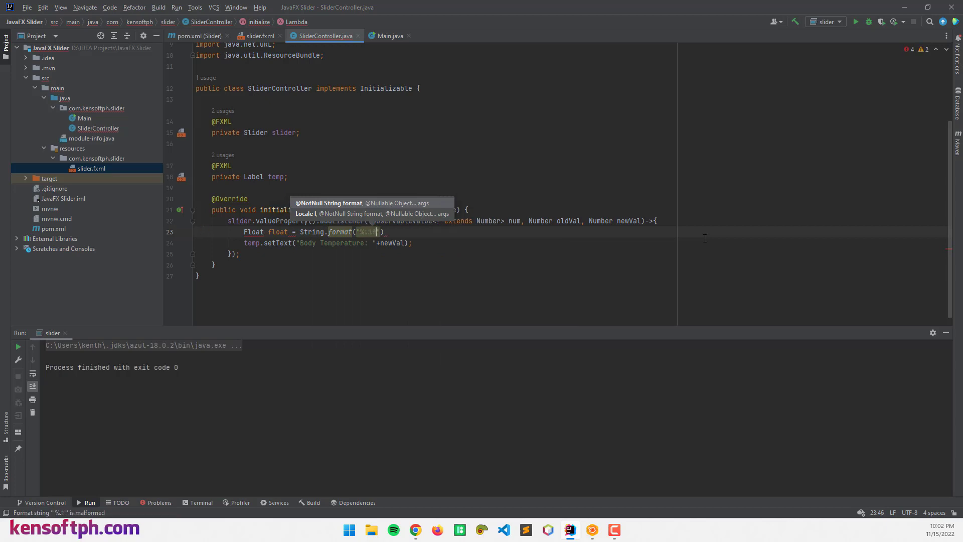
{"action": "type", "text": "f"}
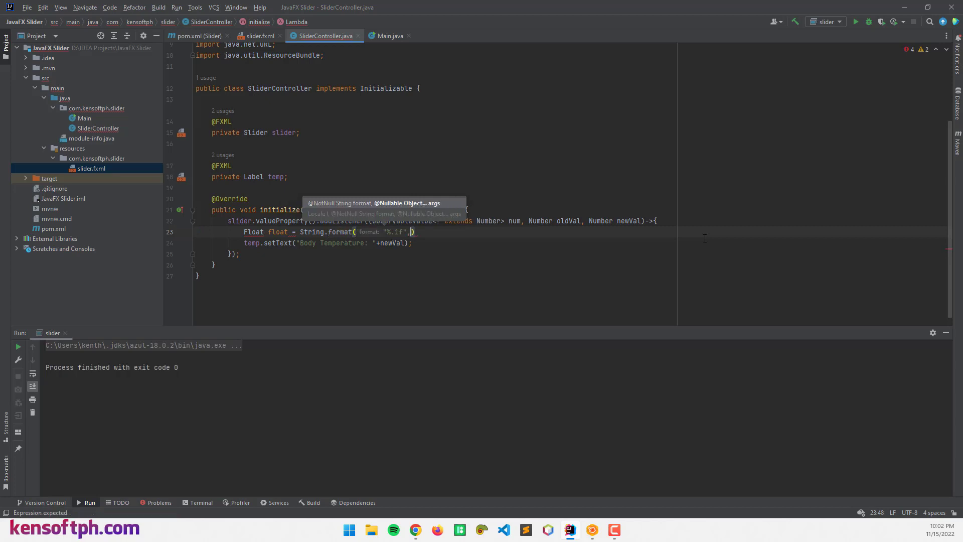
{"action": "type", "text": ",newVal"}
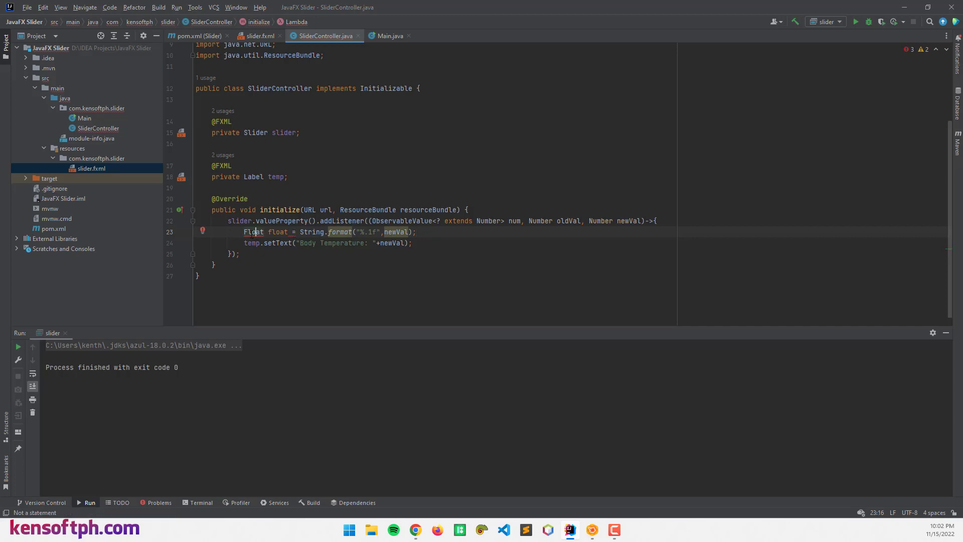
{"action": "left_click", "coordinate": [205, 232]}
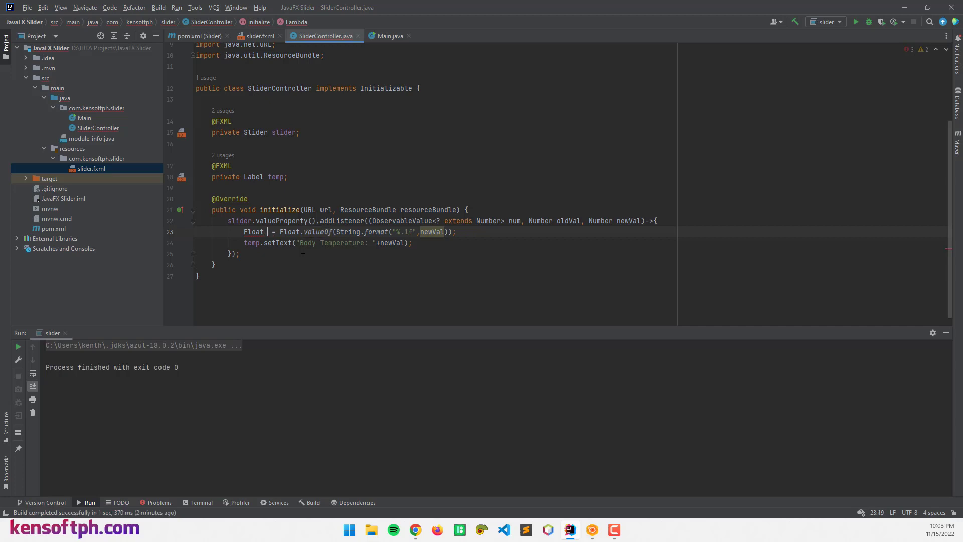
{"action": "type", "text": "value"}
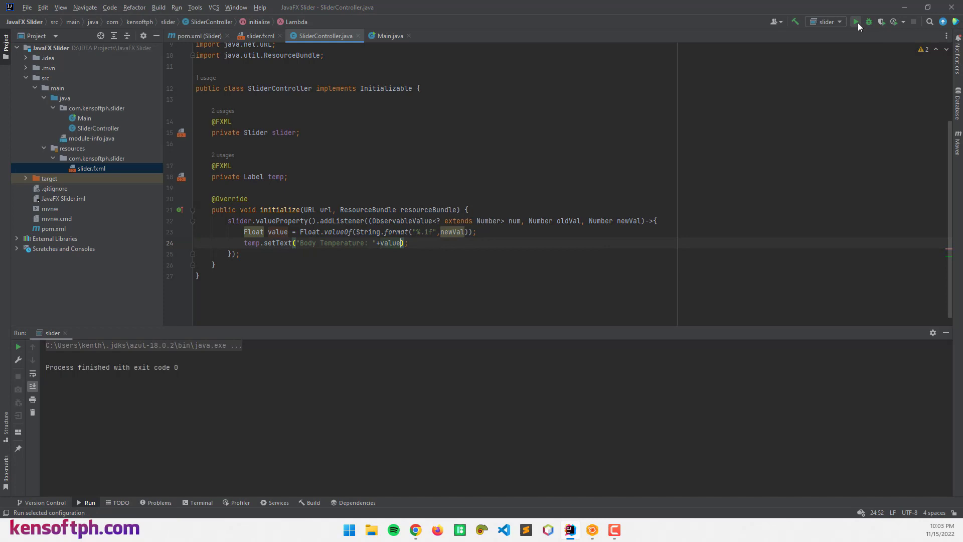
- Relaunch the app, drag the slider through 27, 64, 80, 45, 36 and 60, then close it
{"action": "left_click", "coordinate": [855, 22]}
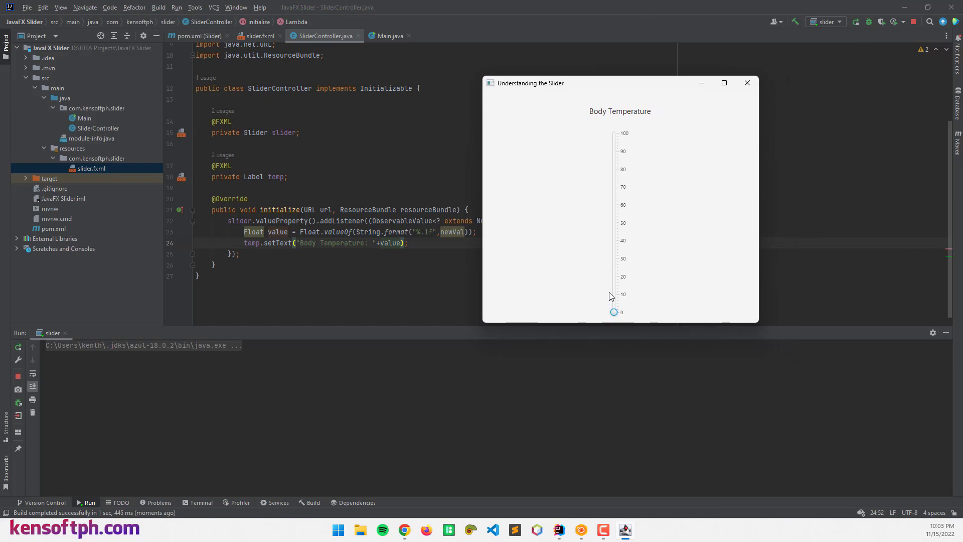
{"action": "left_click_drag", "start_coordinate": [614, 312], "coordinate": [614, 310]}
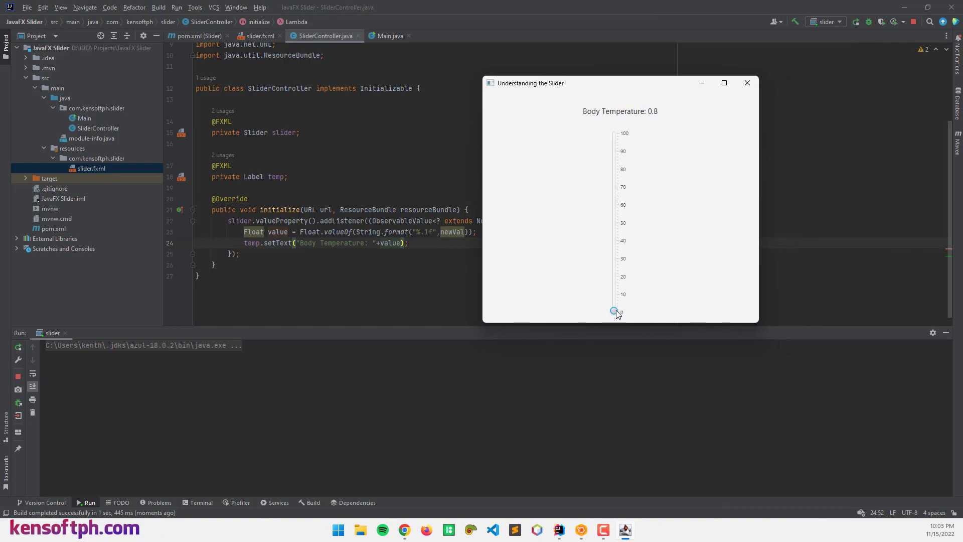
{"action": "left_click_drag", "start_coordinate": [616, 312], "coordinate": [613, 265]}
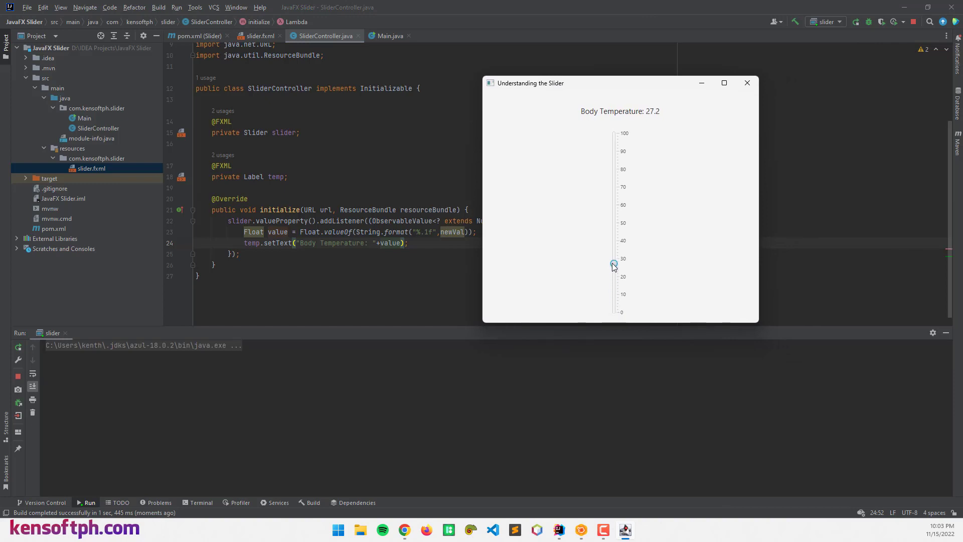
{"action": "left_click_drag", "start_coordinate": [612, 264], "coordinate": [612, 198]}
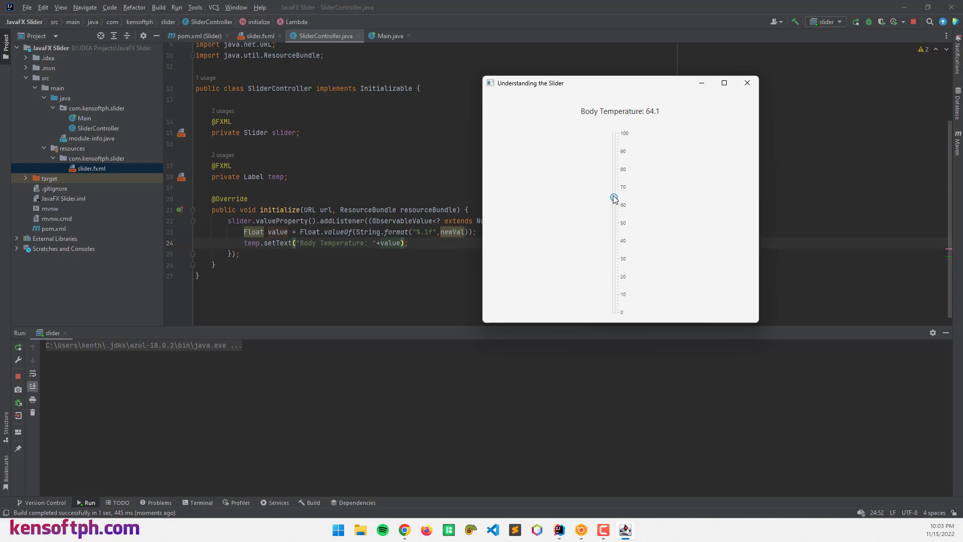
{"action": "left_click_drag", "start_coordinate": [613, 198], "coordinate": [613, 169]}
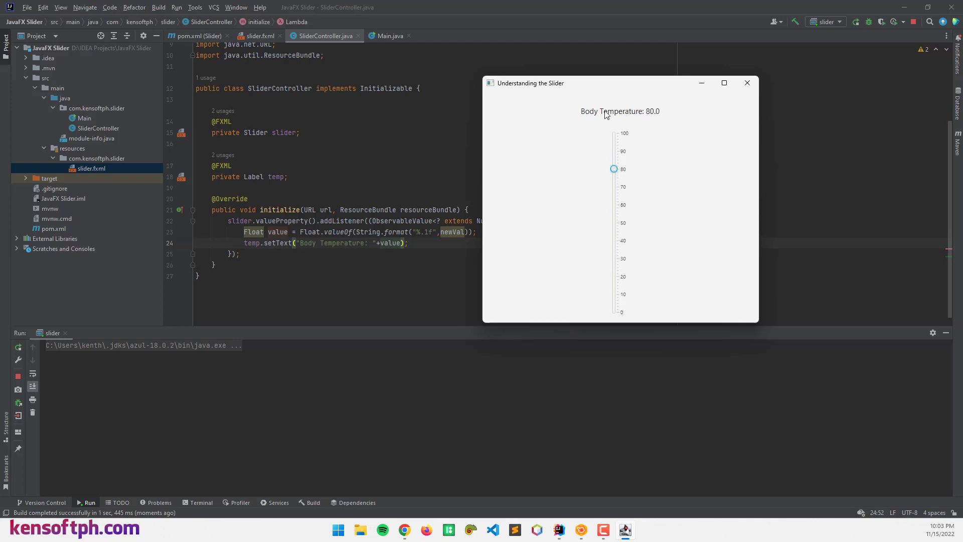
{"action": "left_click_drag", "start_coordinate": [621, 83], "coordinate": [531, 63]}
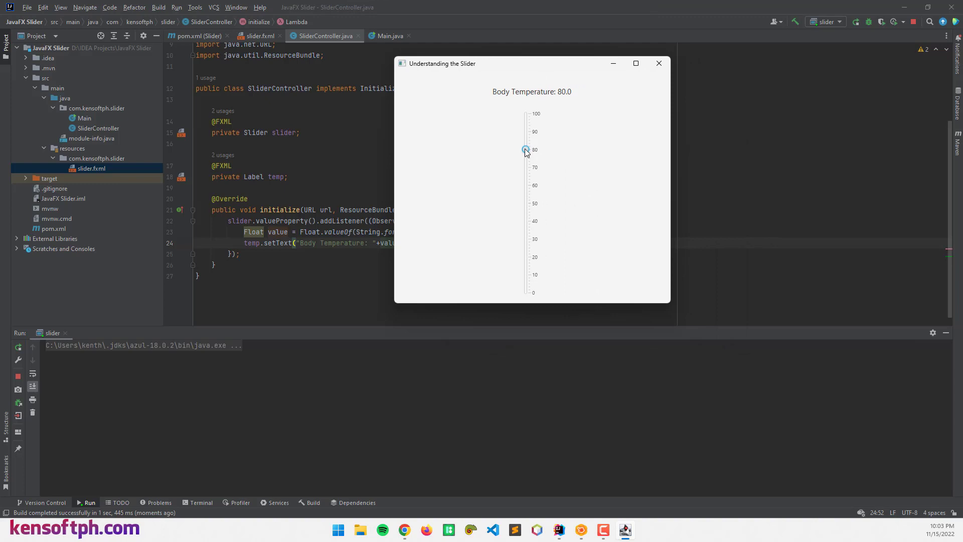
{"action": "left_click_drag", "start_coordinate": [525, 150], "coordinate": [525, 213]}
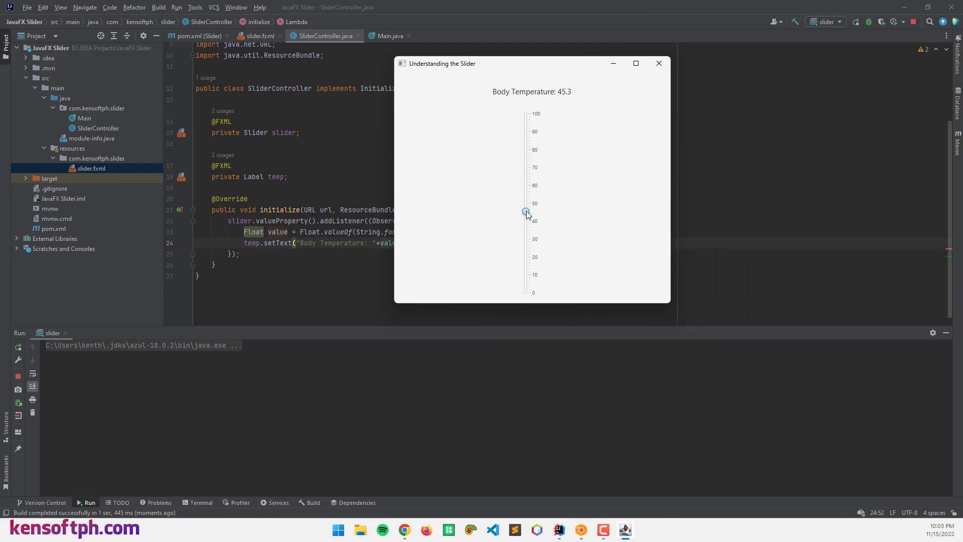
{"action": "left_click_drag", "start_coordinate": [525, 211], "coordinate": [526, 233]}
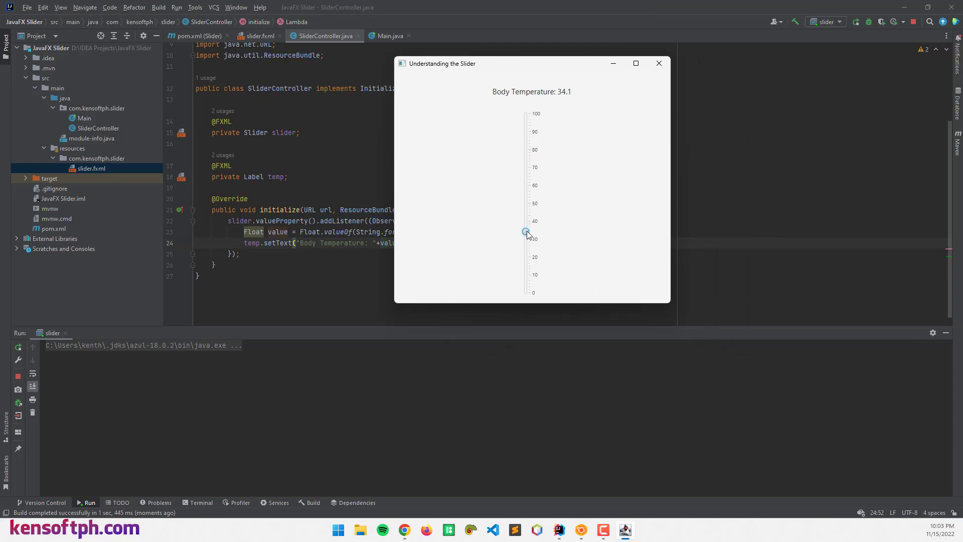
{"action": "left_click_drag", "start_coordinate": [526, 234], "coordinate": [526, 229]}
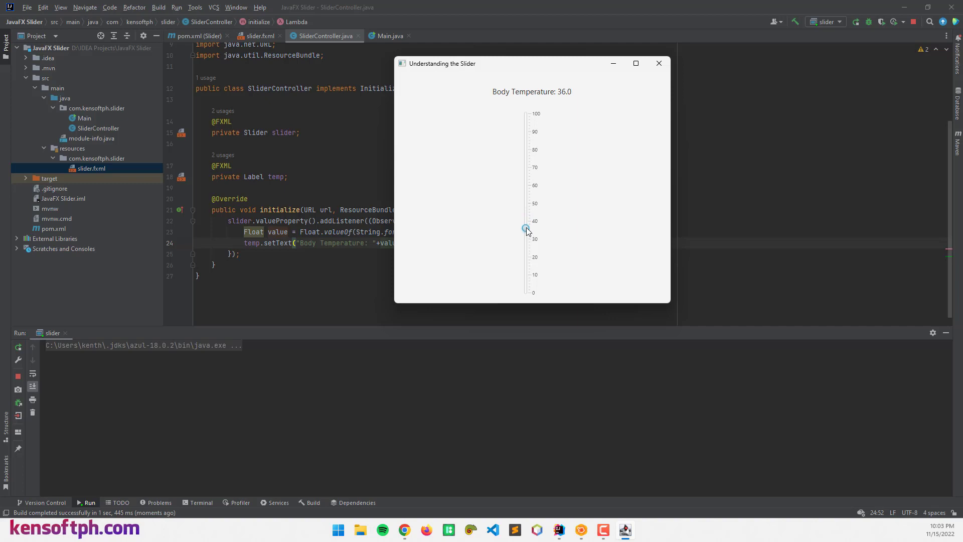
{"action": "left_click_drag", "start_coordinate": [524, 228], "coordinate": [526, 185]}
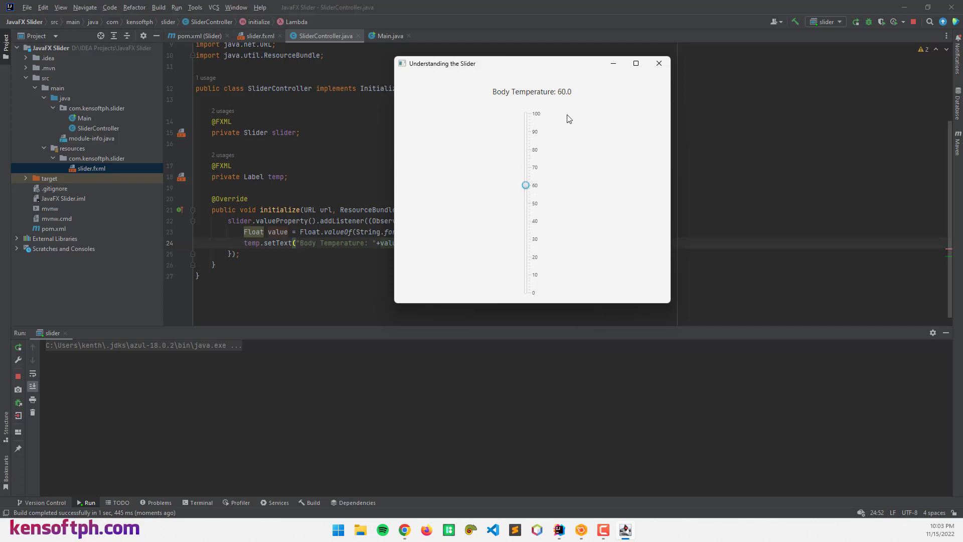
{"action": "left_click", "coordinate": [659, 64]}
{"action": "type", "text": ";"}
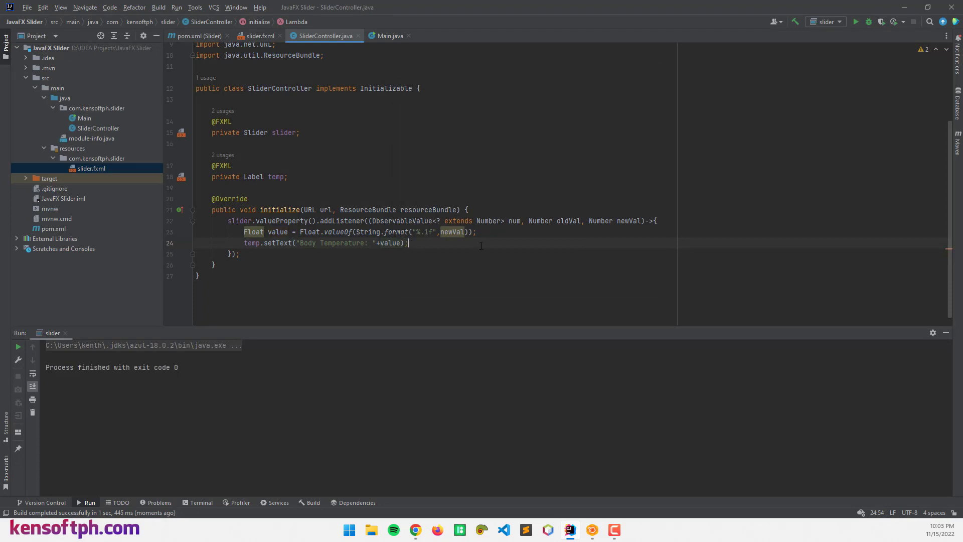
- Wrap setText in if (value <= 37.2) and append "\n" + "Normal Body Temperature"
{"action": "type", "text": "if"}
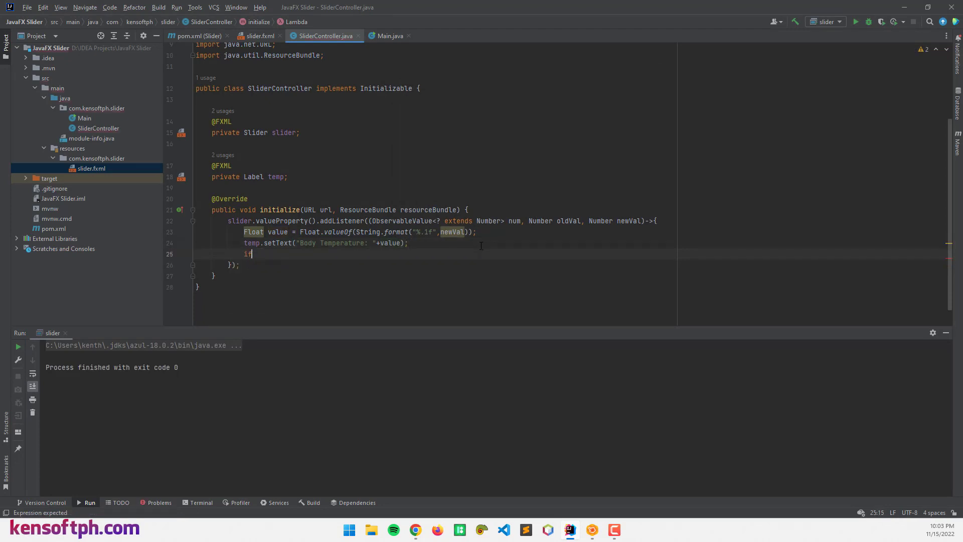
{"action": "type", "text": "("}
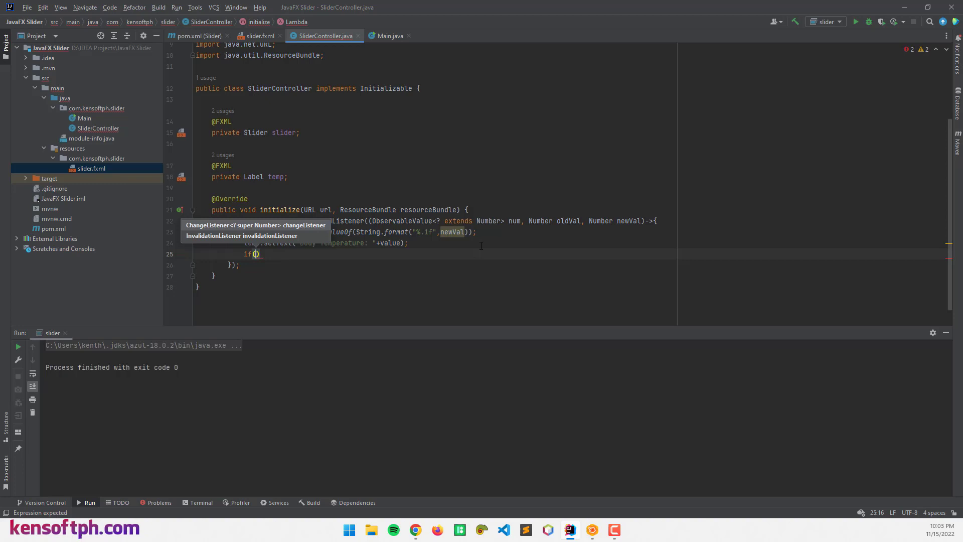
{"action": "type", "text": "value"}
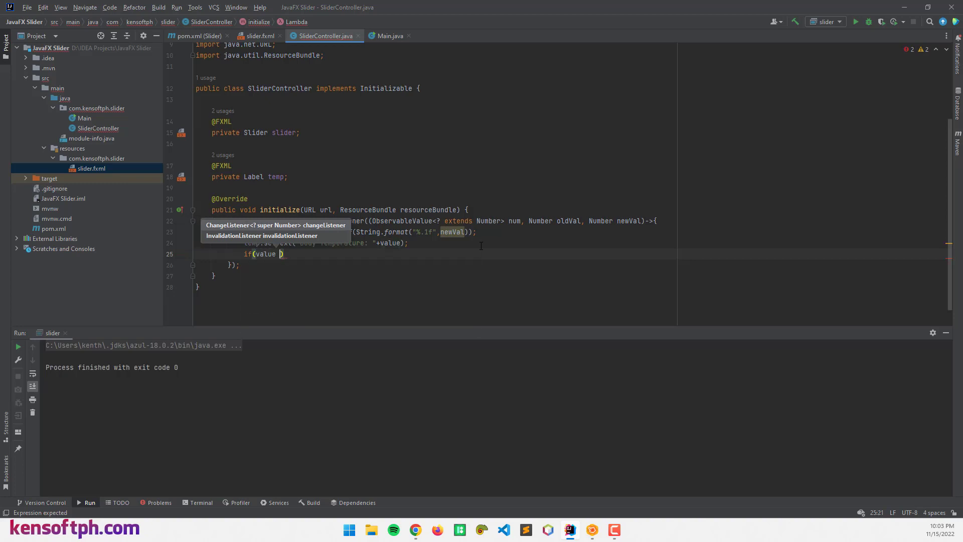
{"action": "type", "text": "M"}
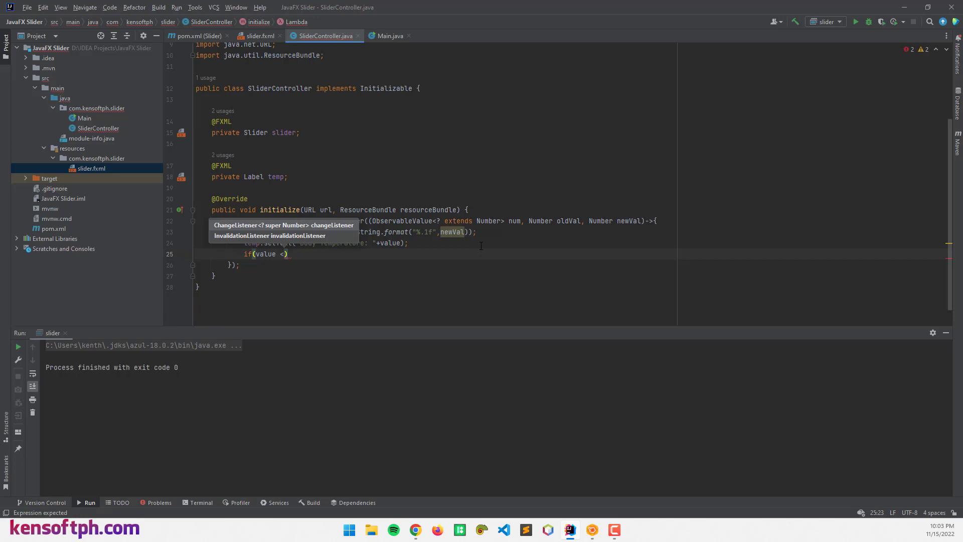
{"action": "type", "text": "3"}
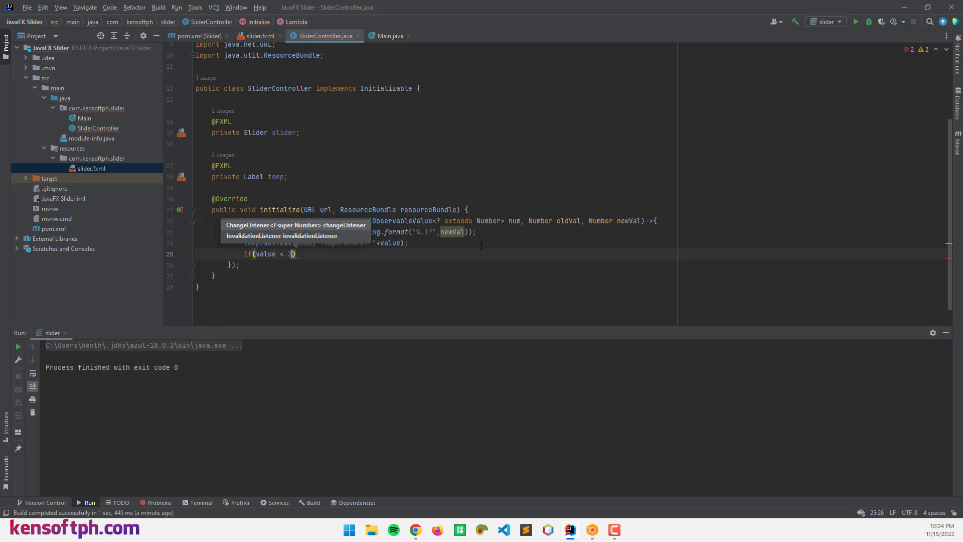
{"action": "type", "text": "7.2"}
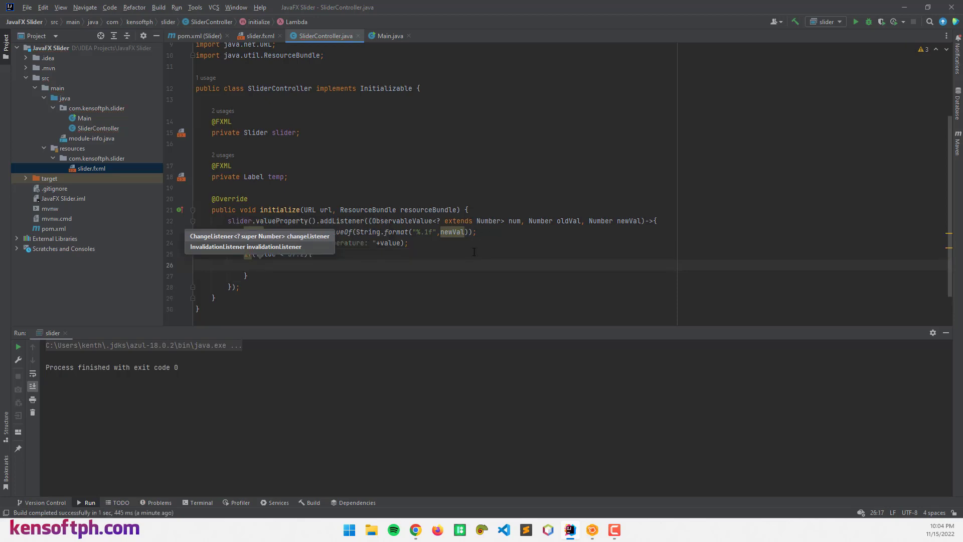
{"action": "type", "text": "text"}
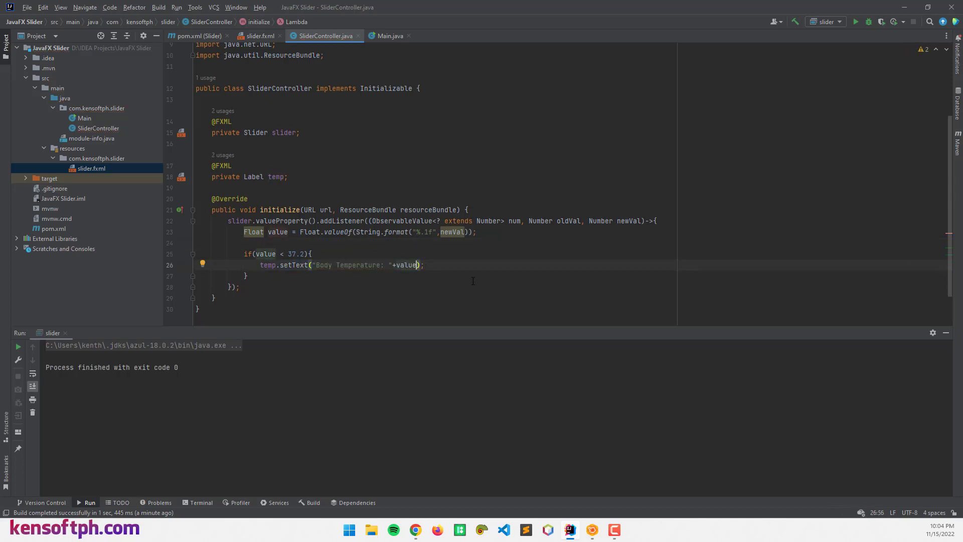
{"action": "type", "text": "+\"\""}
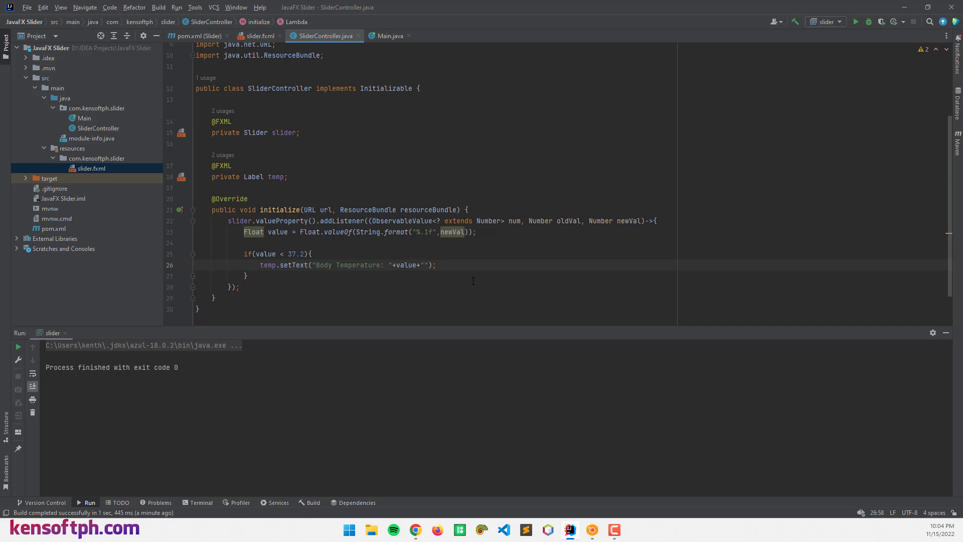
{"action": "type", "text": "\\n"}
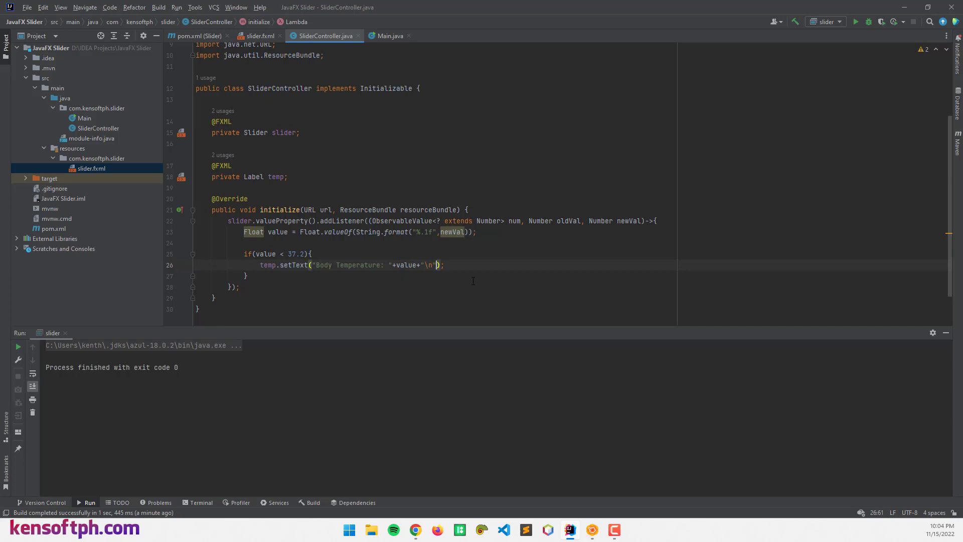
{"action": "type", "text": "+\"Normal Body Temperature"}
{"action": "left_click", "coordinate": [279, 254]}
{"action": "type", "text": "="}
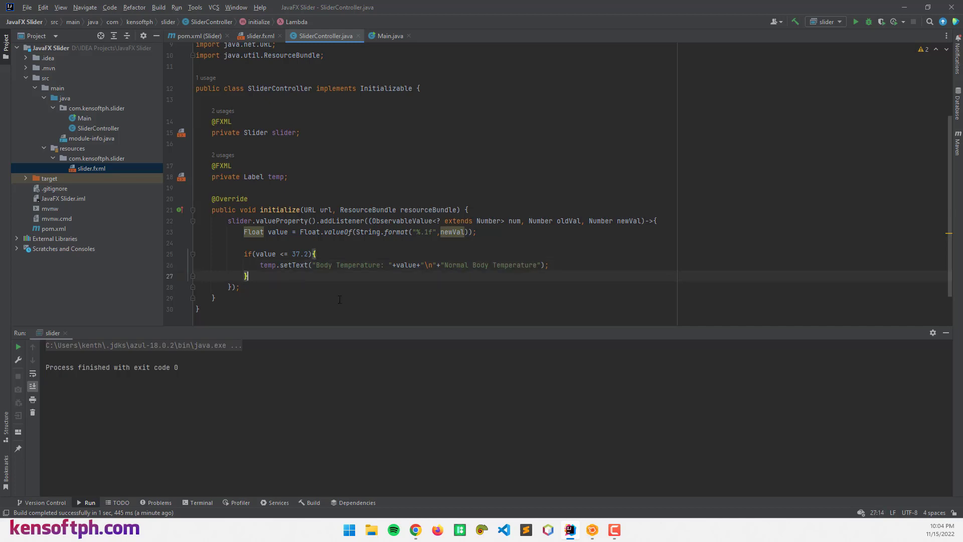
- Add an else if (value >= 37.3) branch to the temperature listener
{"action": "type", "text": "else"}
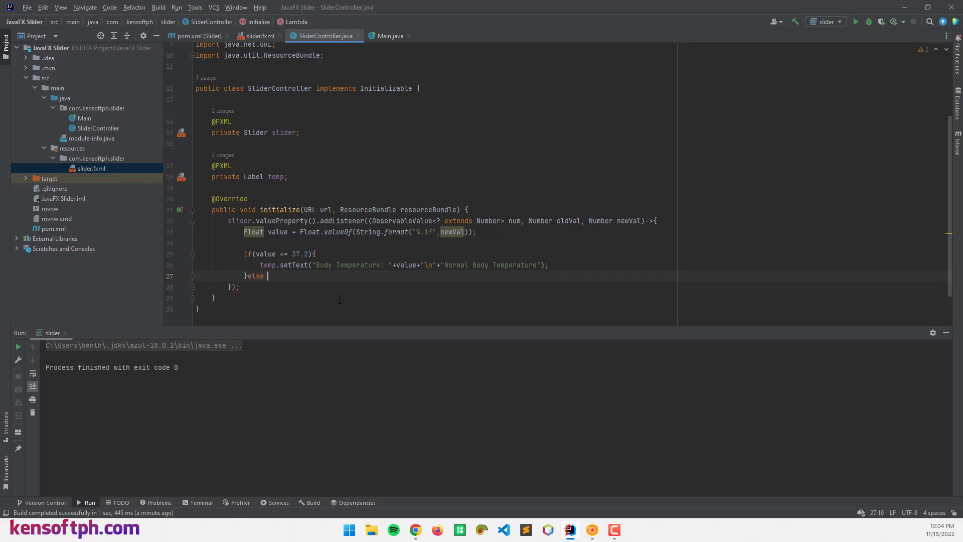
{"action": "type", "text": "if("}
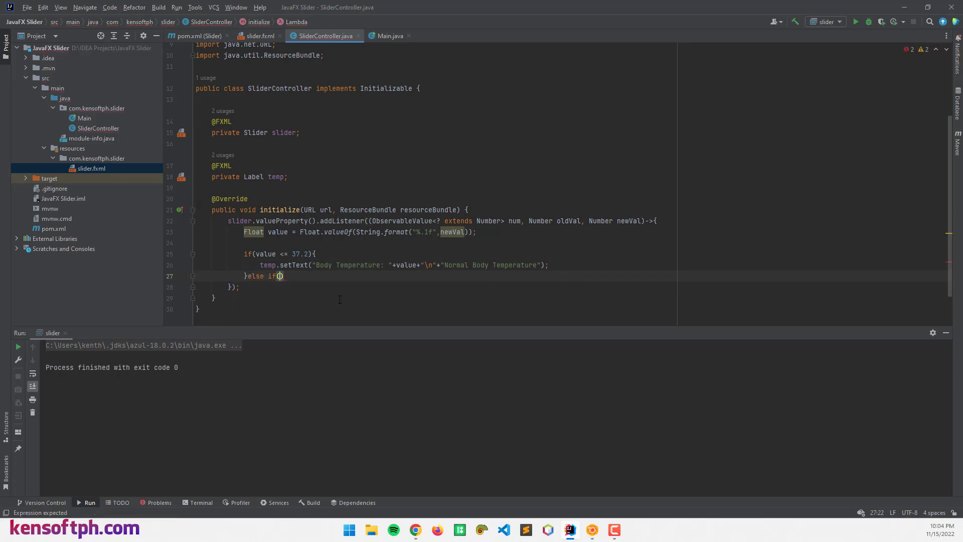
{"action": "type", "text": "value >"}
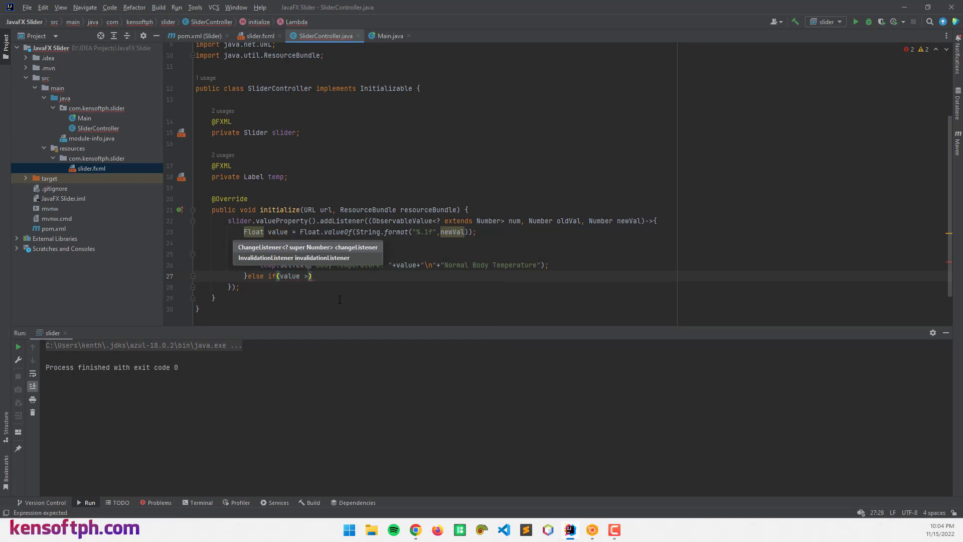
{"action": "type", "text": "="}
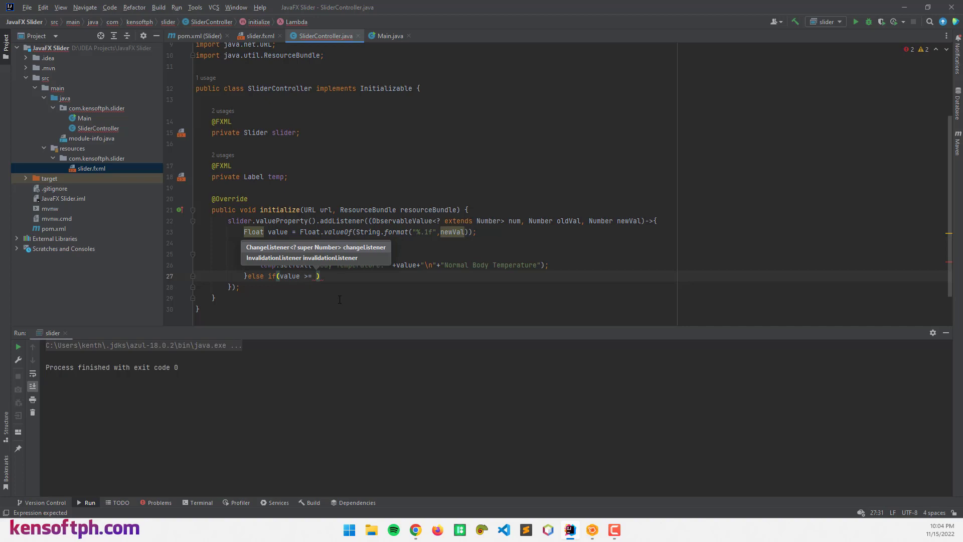
{"action": "type", "text": "37.3"}
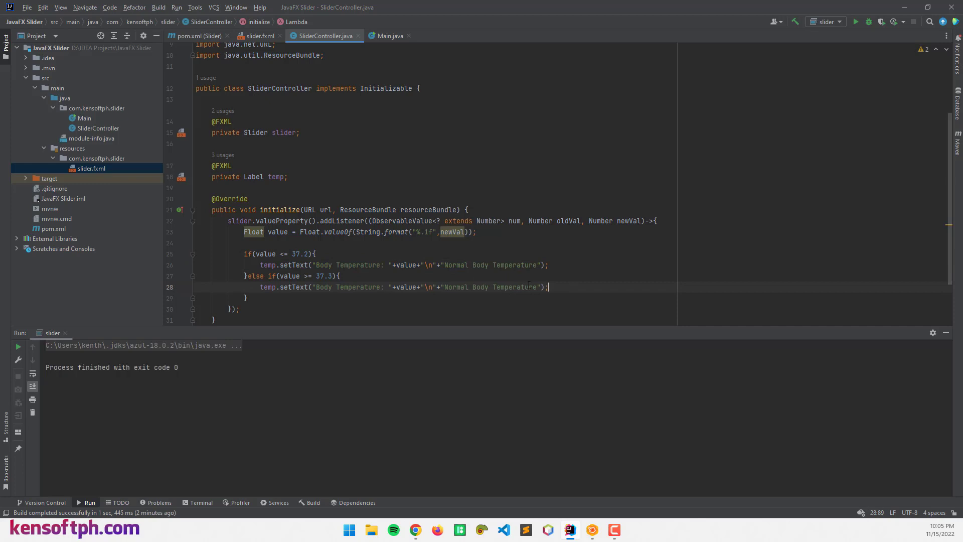
- Replace the copied branch's message with "You have a fever"
{"action": "left_click_drag", "start_coordinate": [449, 287], "coordinate": [536, 287]}
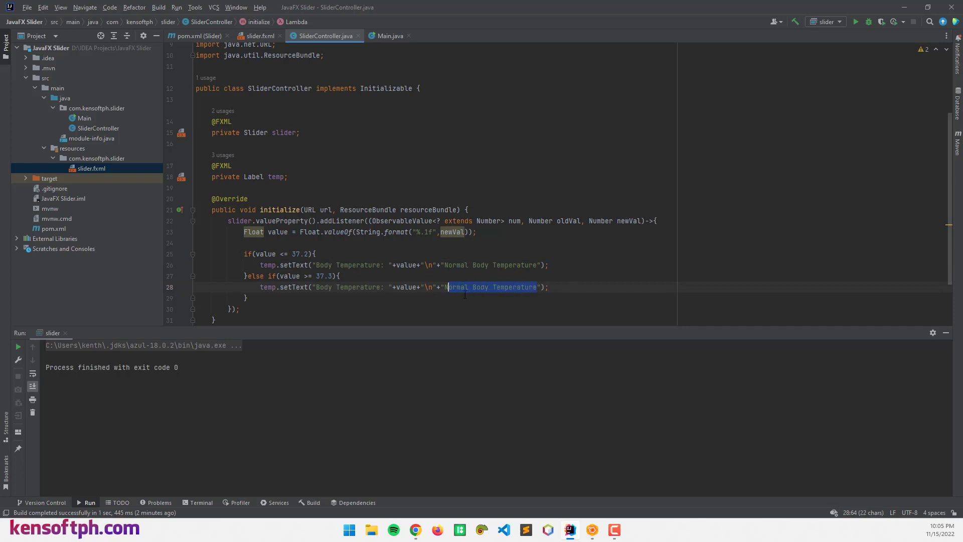
{"action": "key", "text": "Delete"}
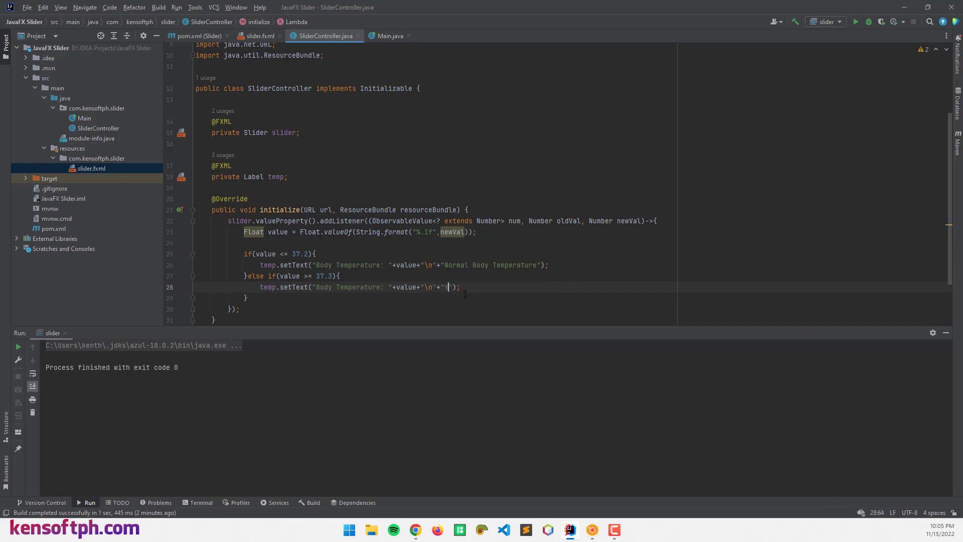
{"action": "type", "text": "You have a fever"}
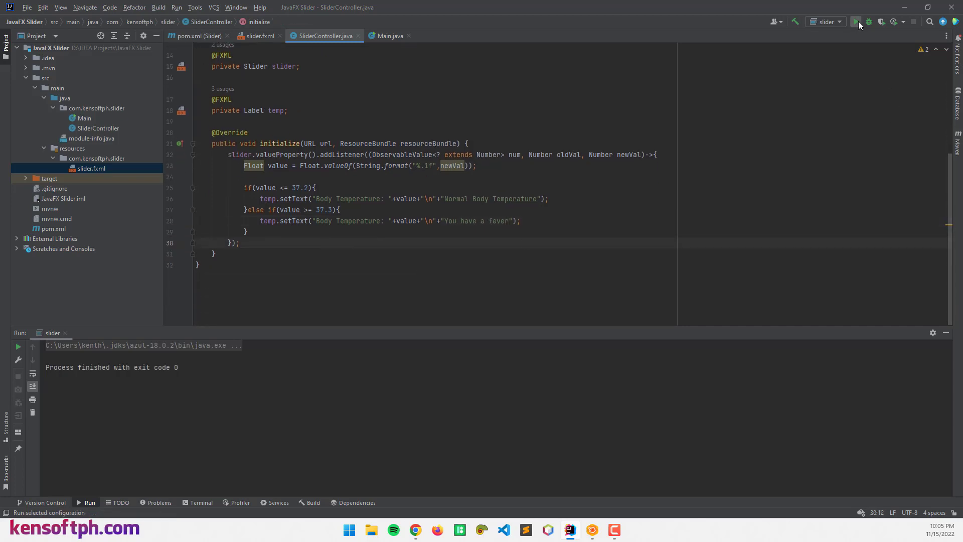
- Run the app and raise the temperature slider from zero to about 40
{"action": "left_click", "coordinate": [856, 22]}
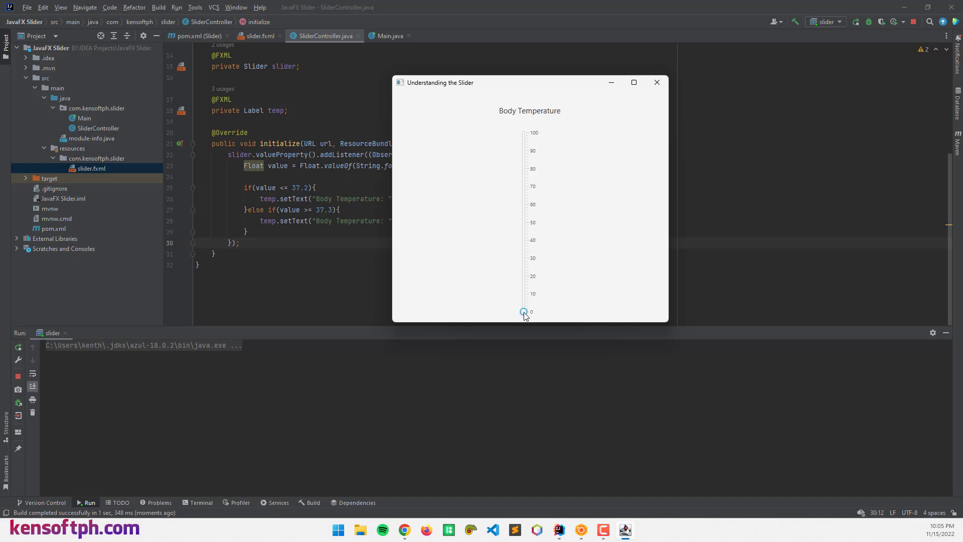
{"action": "left_click_drag", "start_coordinate": [524, 312], "coordinate": [524, 300]}
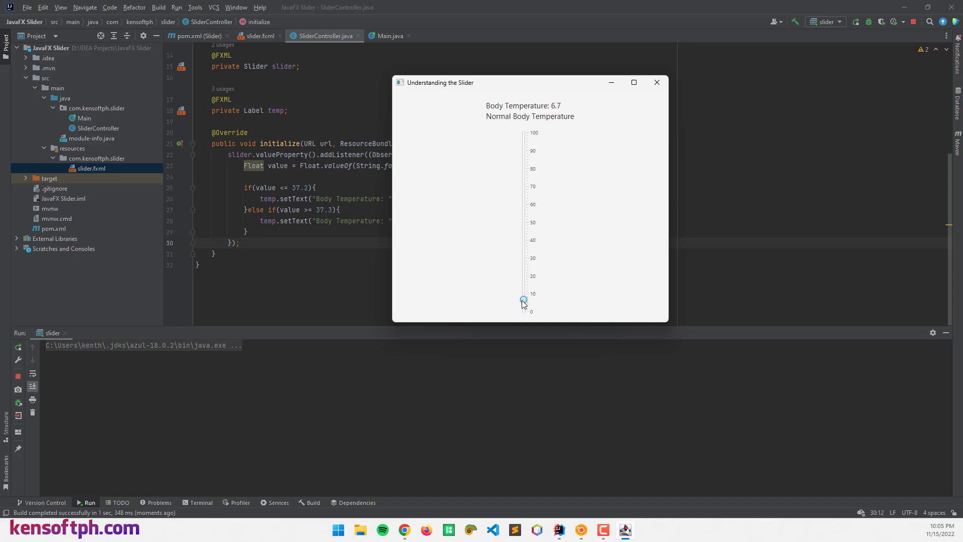
{"action": "left_click_drag", "start_coordinate": [523, 300], "coordinate": [523, 294]}
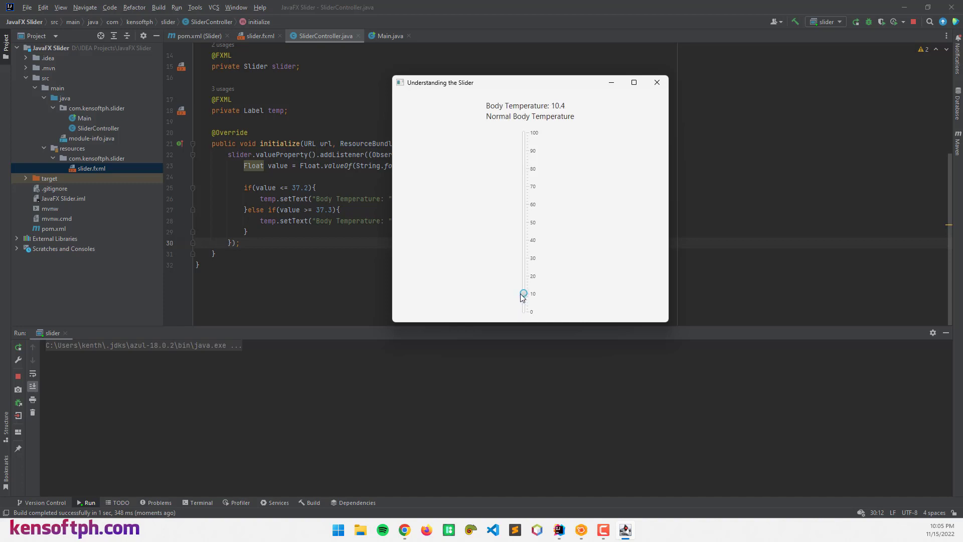
{"action": "left_click_drag", "start_coordinate": [523, 294], "coordinate": [523, 284]}
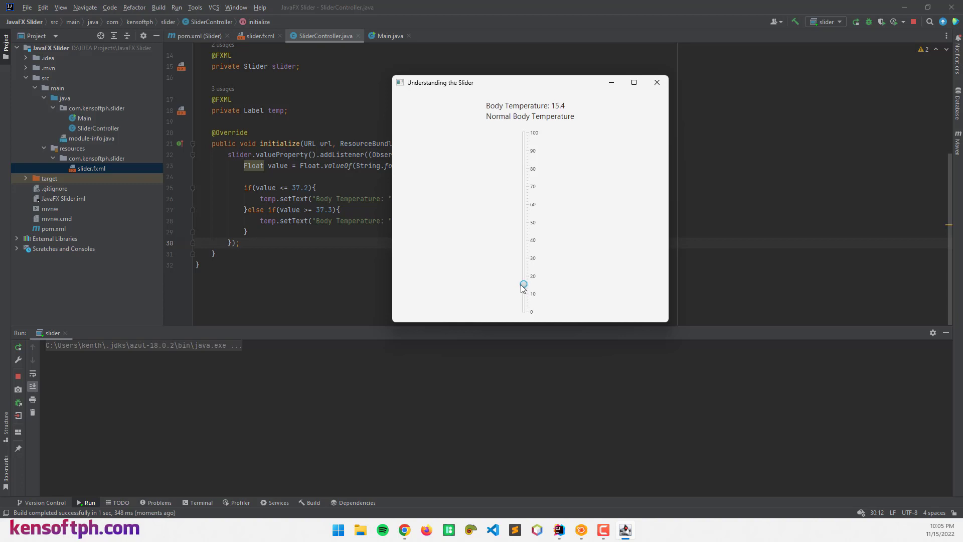
{"action": "left_click_drag", "start_coordinate": [523, 285], "coordinate": [523, 279]}
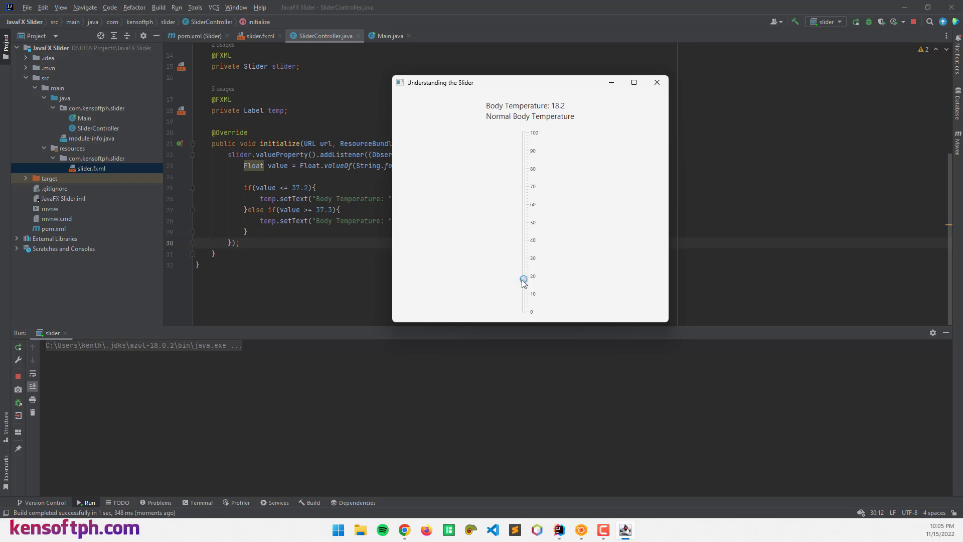
{"action": "left_click_drag", "start_coordinate": [523, 280], "coordinate": [523, 258]}
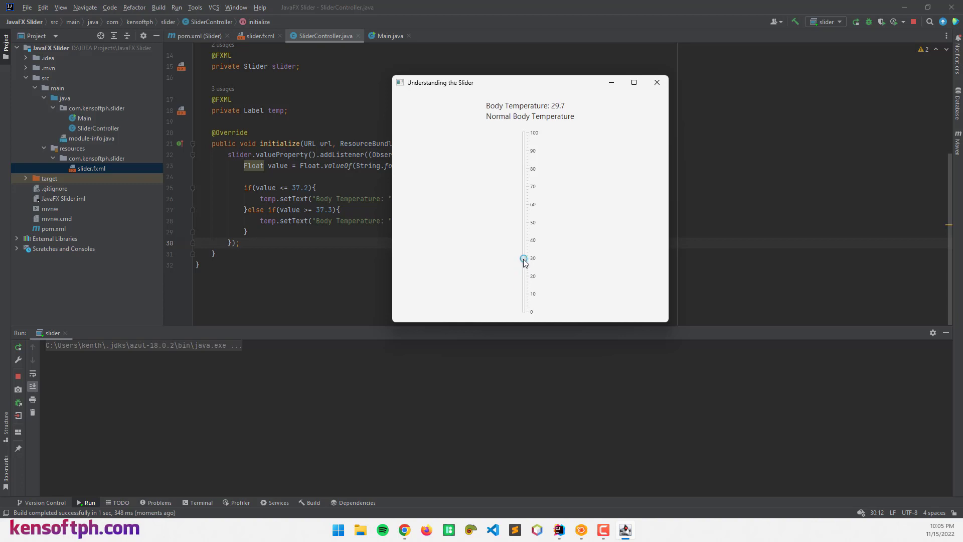
{"action": "left_click_drag", "start_coordinate": [524, 259], "coordinate": [523, 240]}
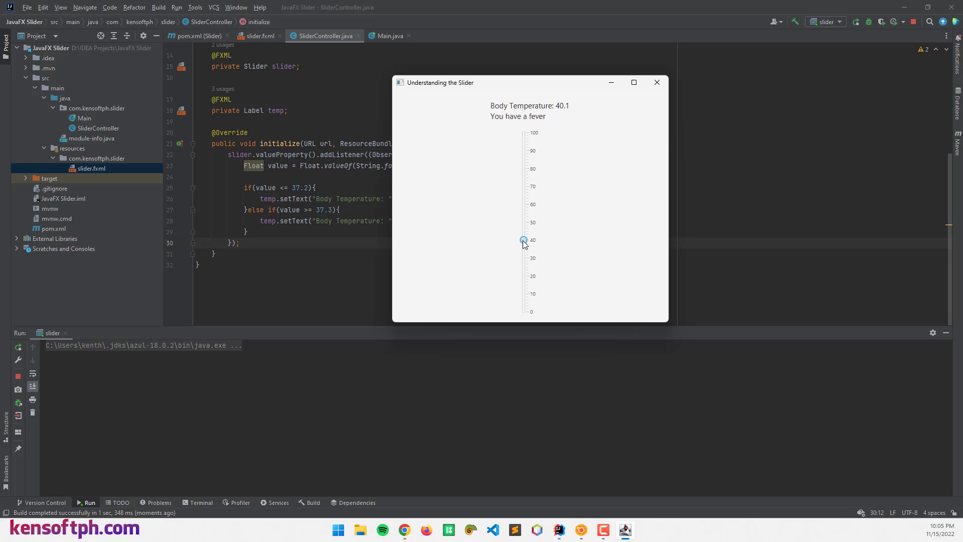
- Push the slider past 44 for the fever message, then back to normal
{"action": "left_click_drag", "start_coordinate": [523, 240], "coordinate": [523, 249]}
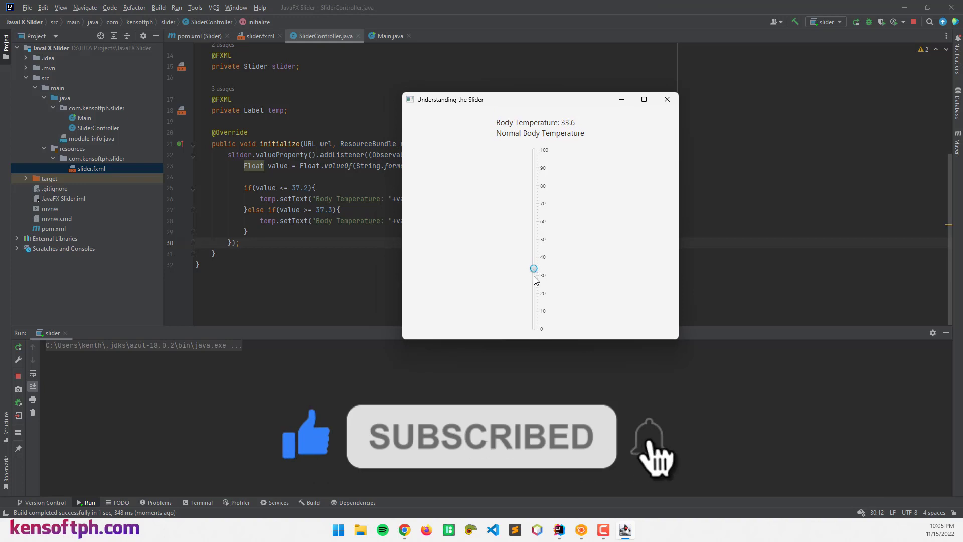
{"action": "left_click_drag", "start_coordinate": [533, 269], "coordinate": [533, 250]}
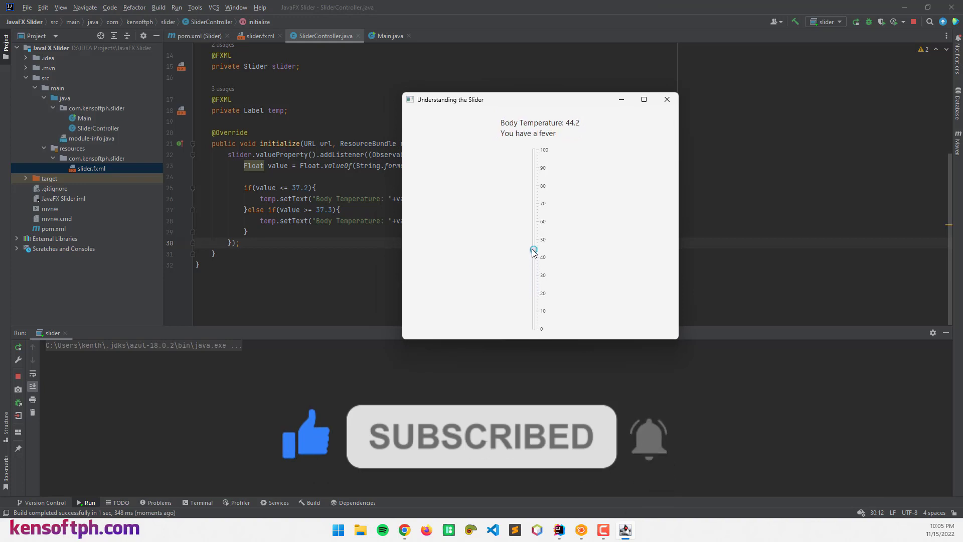
{"action": "left_click_drag", "start_coordinate": [533, 250], "coordinate": [534, 277]}
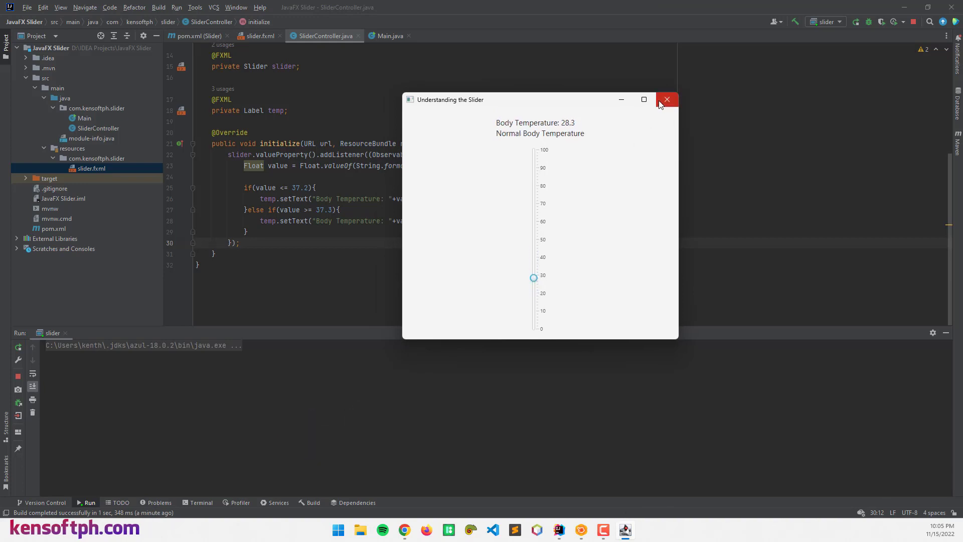